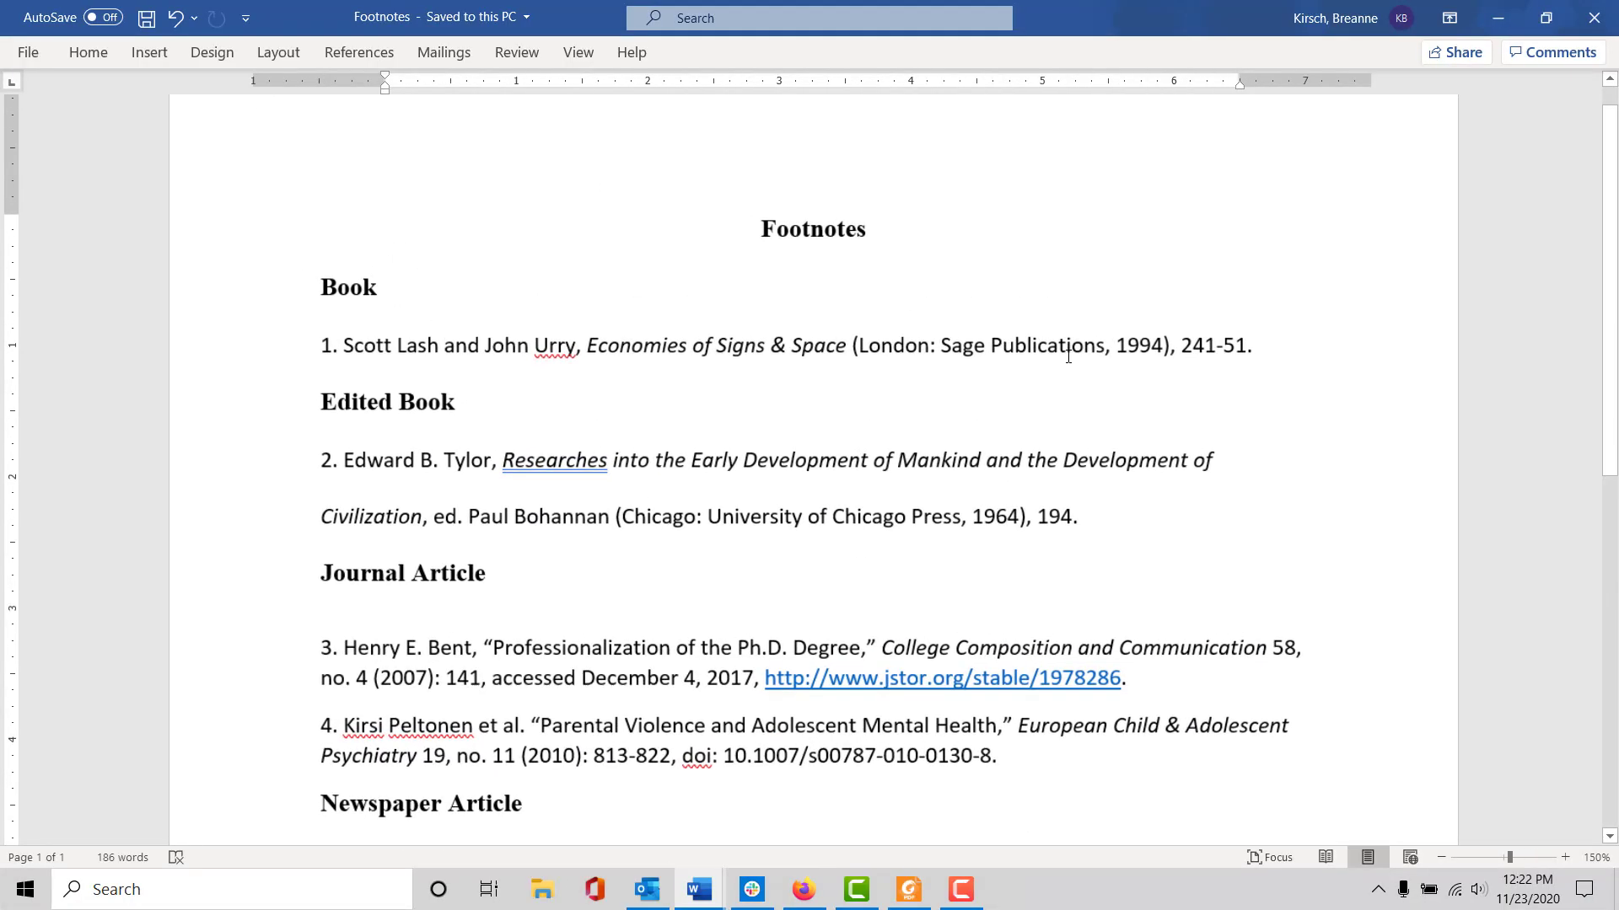
left_click(1542, 857)
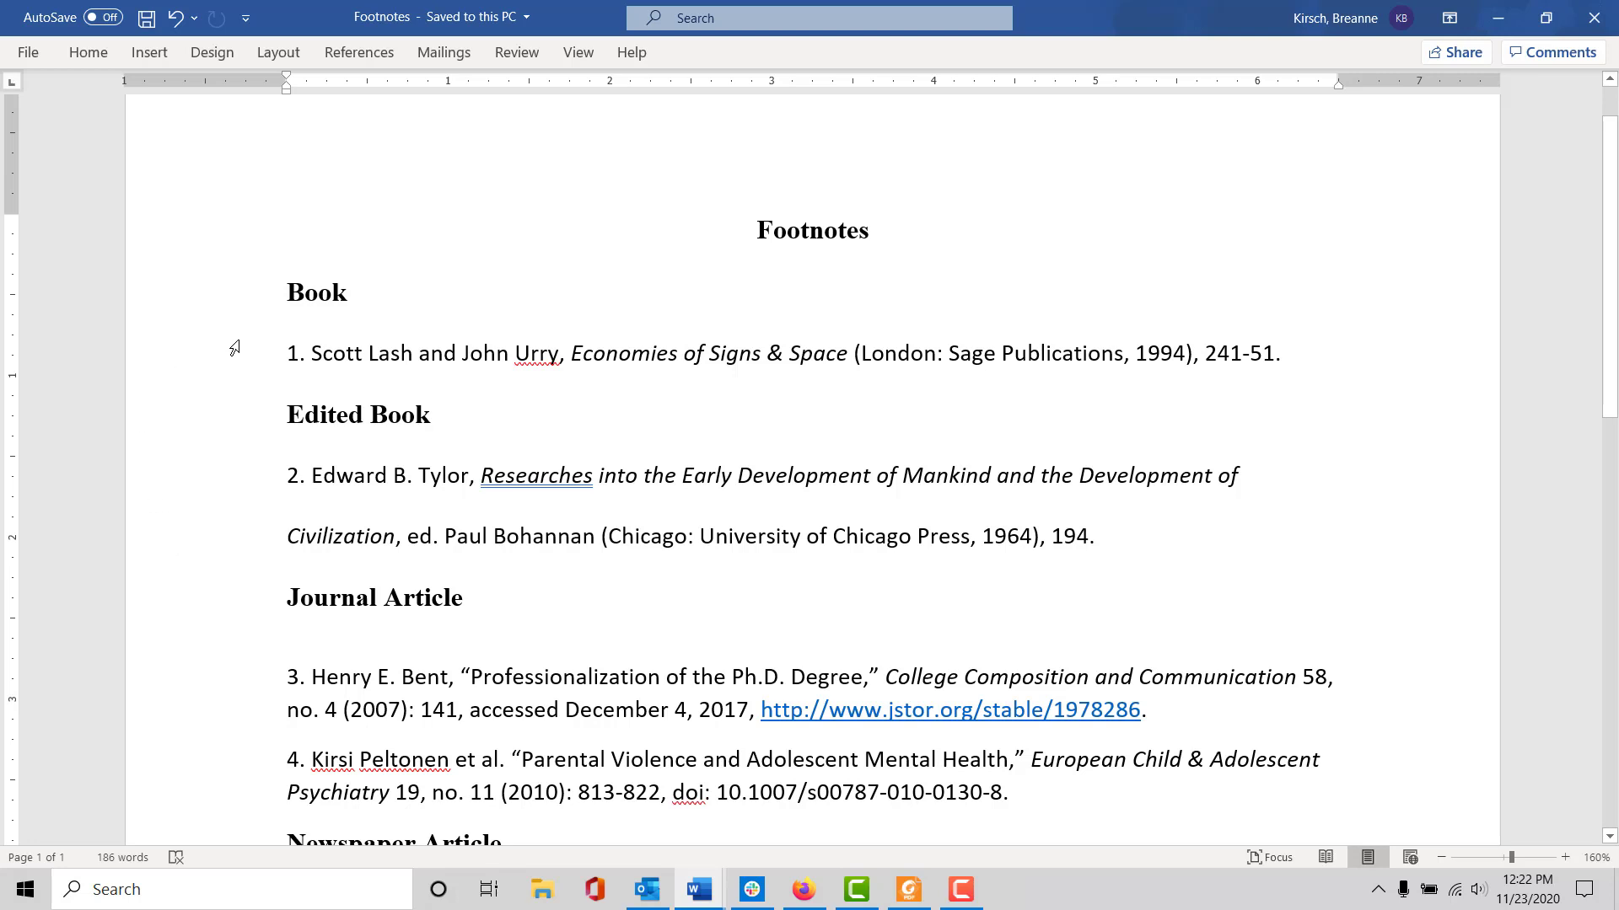
mouse_move(258, 582)
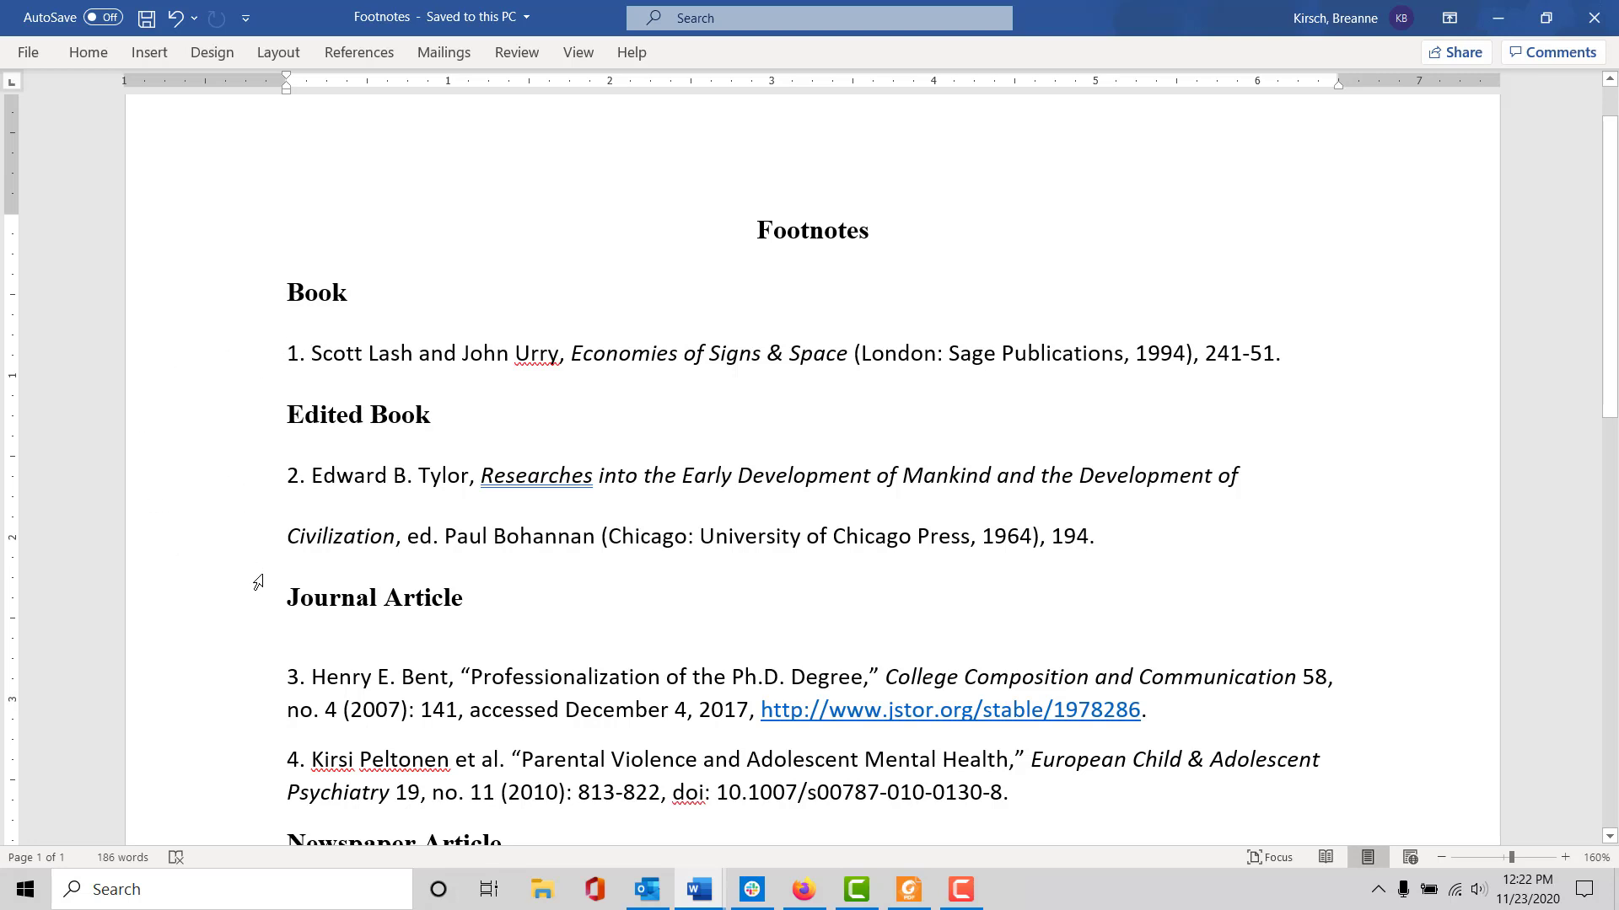
mouse_move(246, 557)
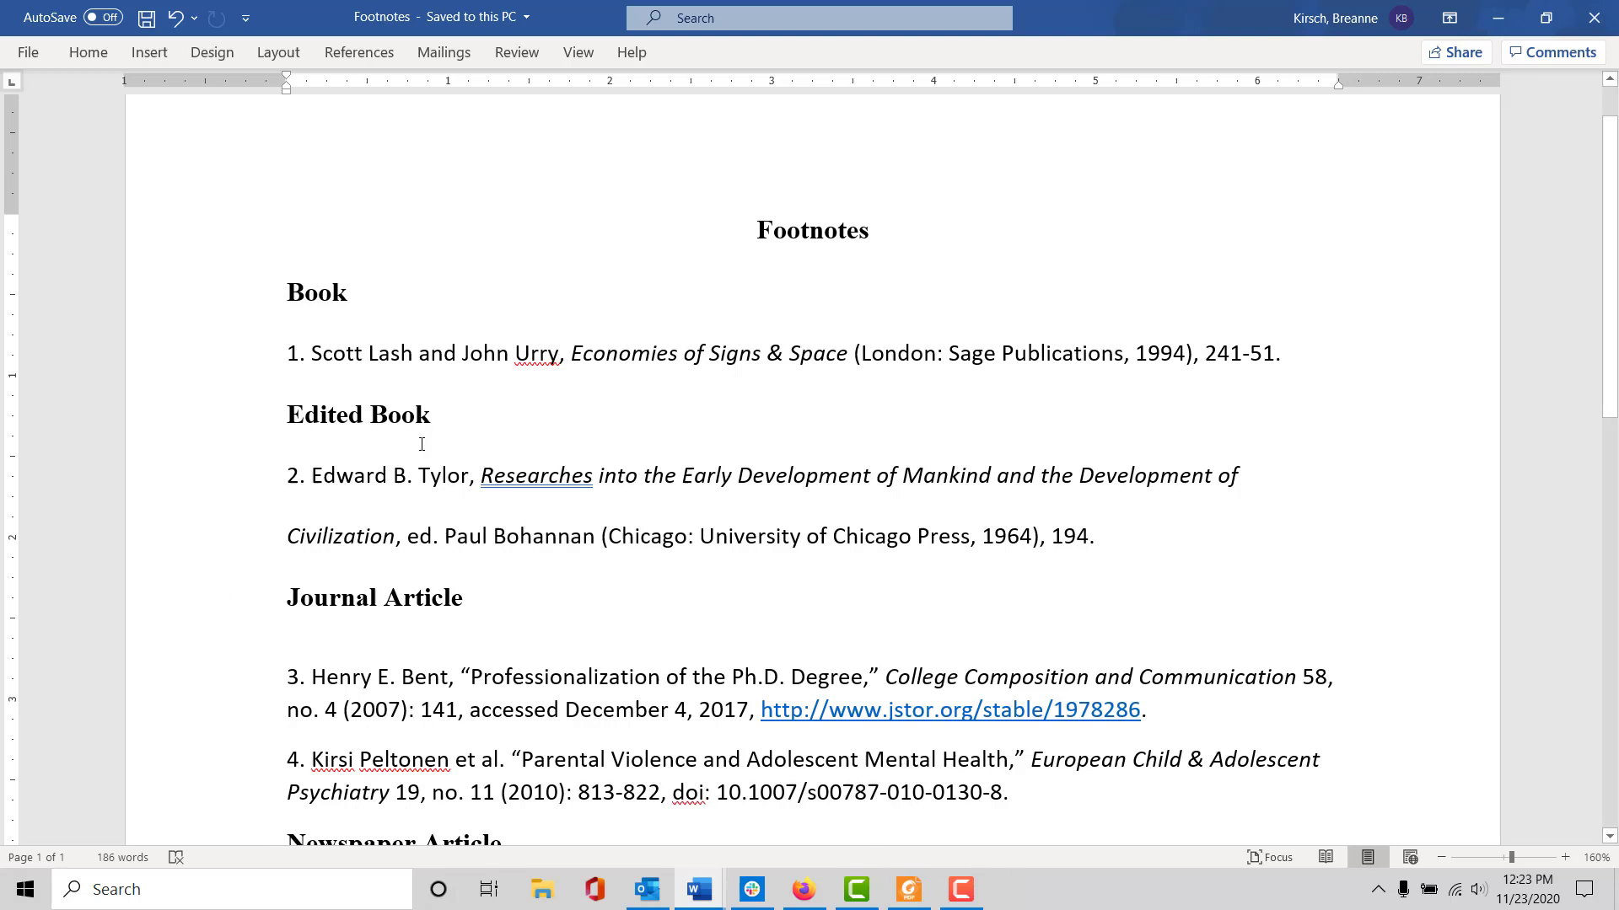
mouse_move(600, 355)
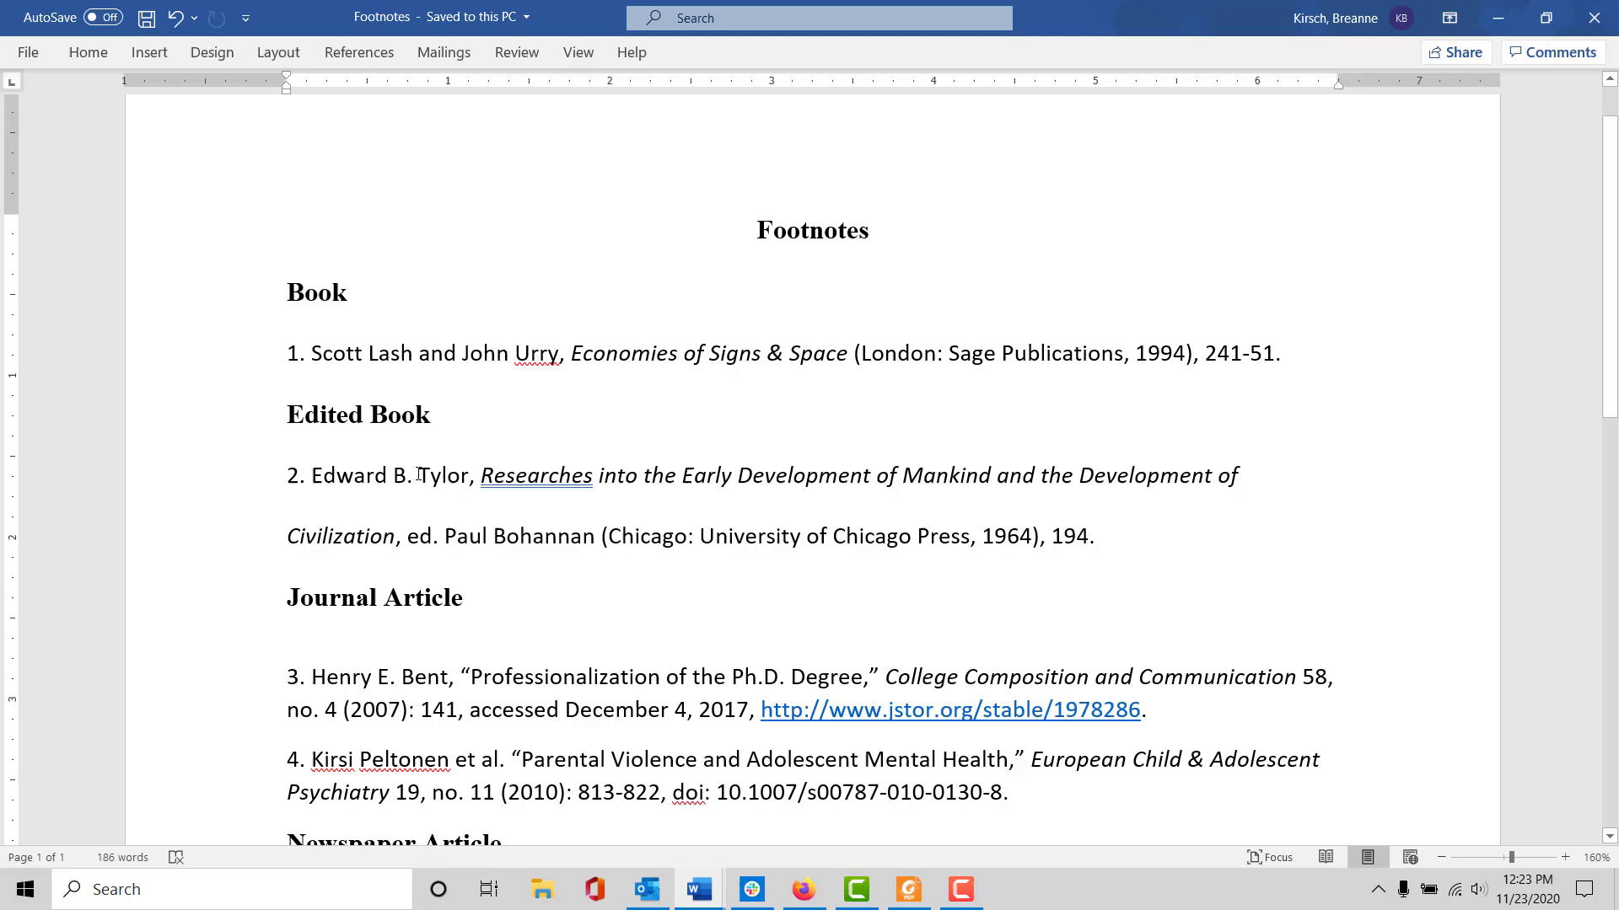
scroll("down", 3)
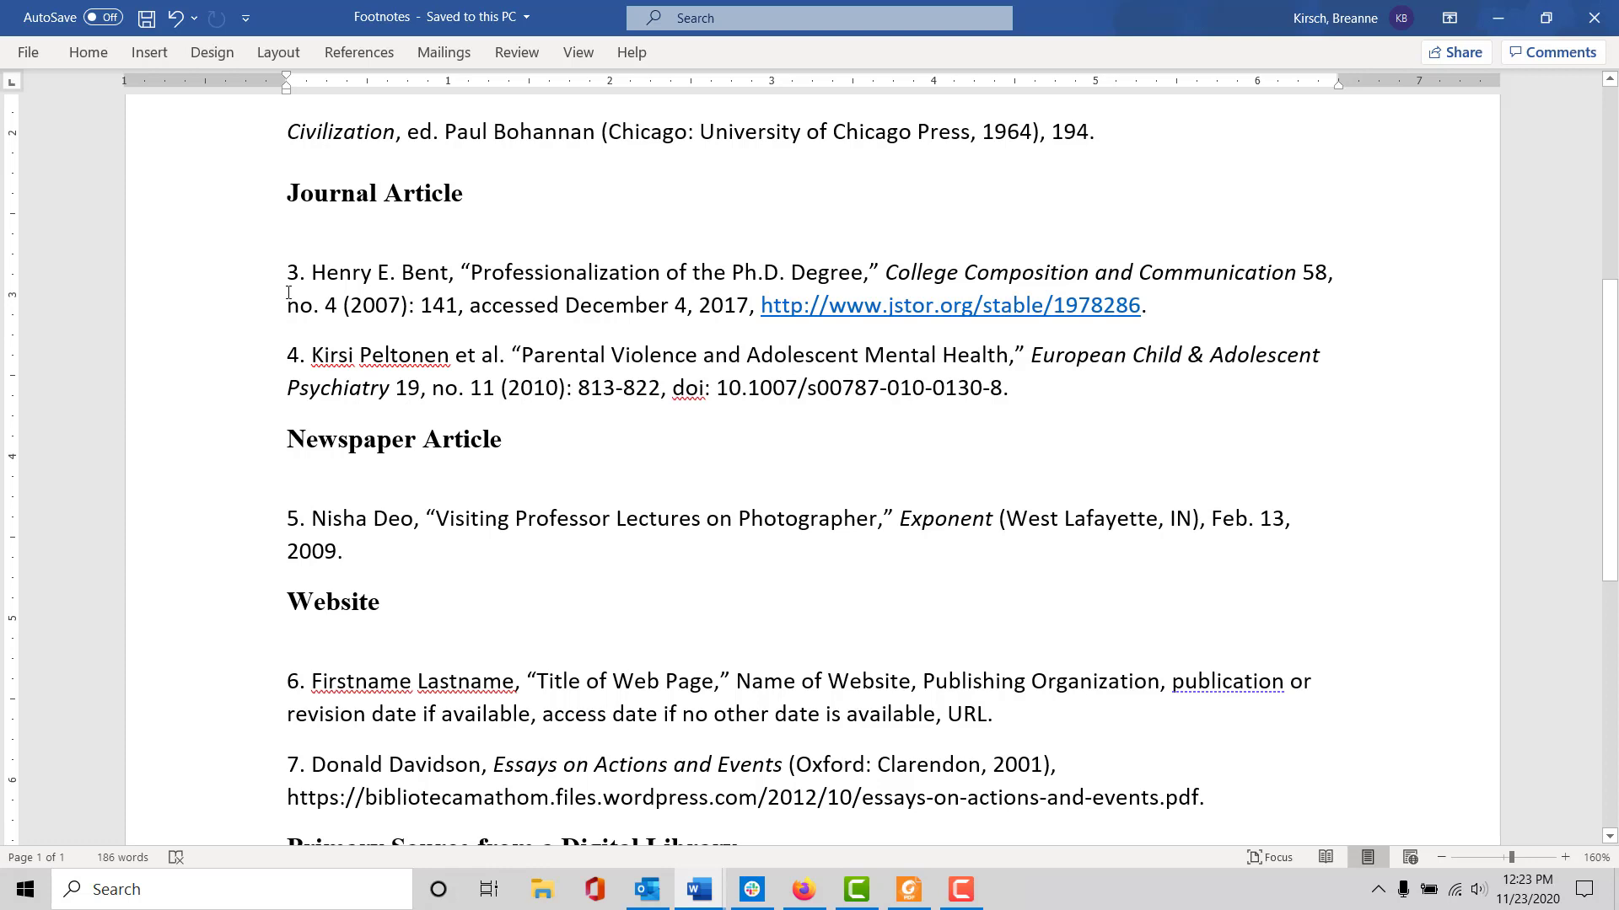
mouse_move(835, 284)
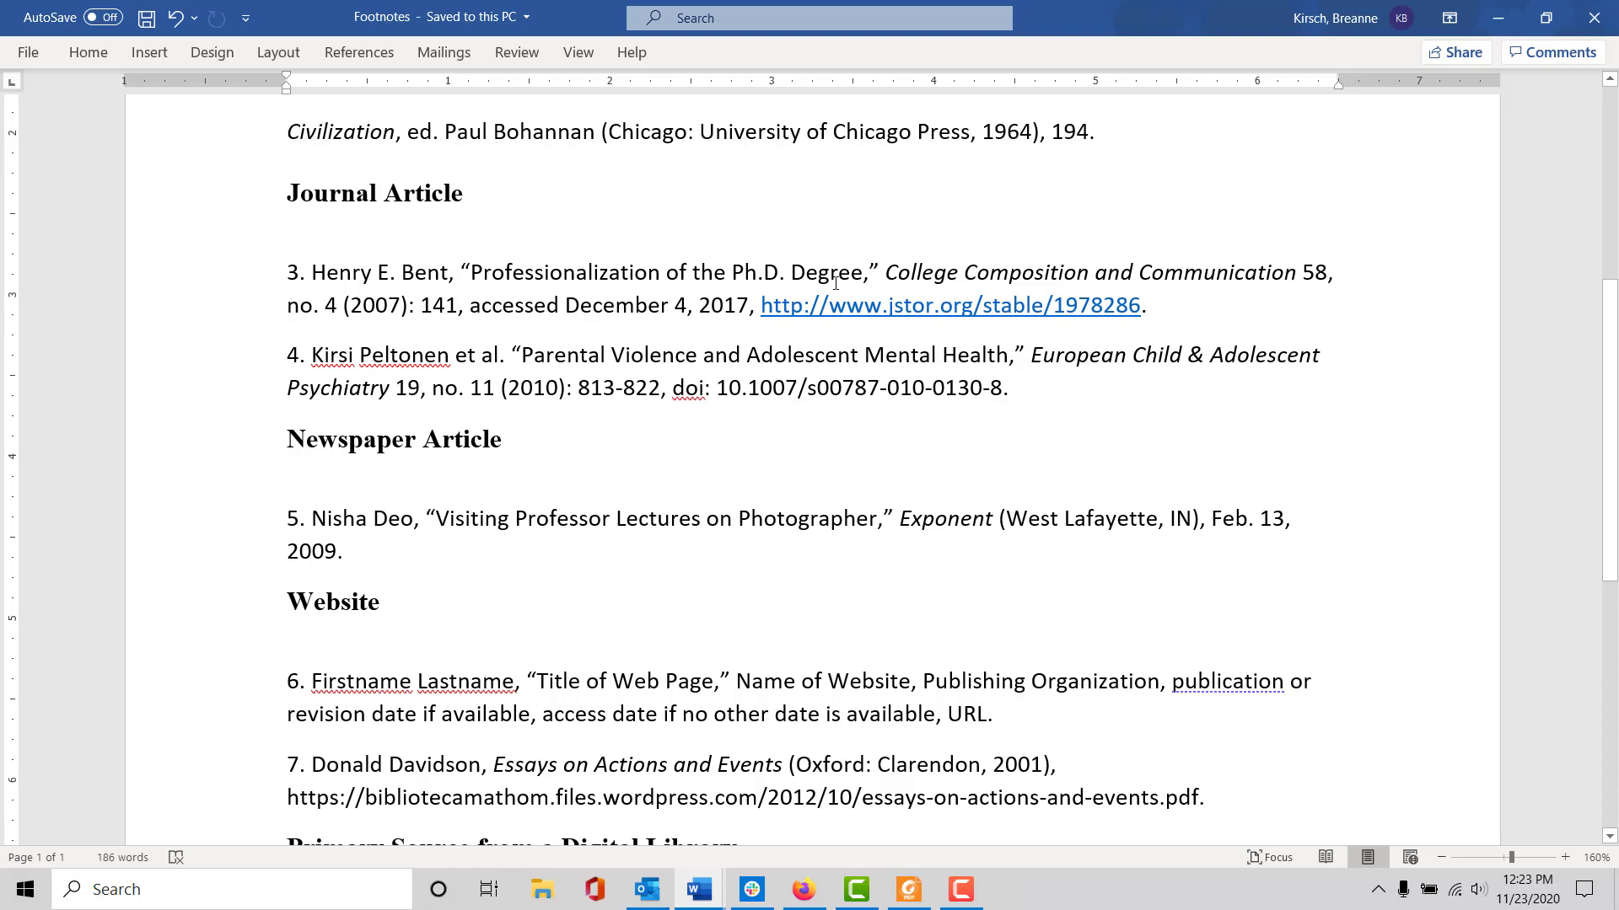
mouse_move(939, 268)
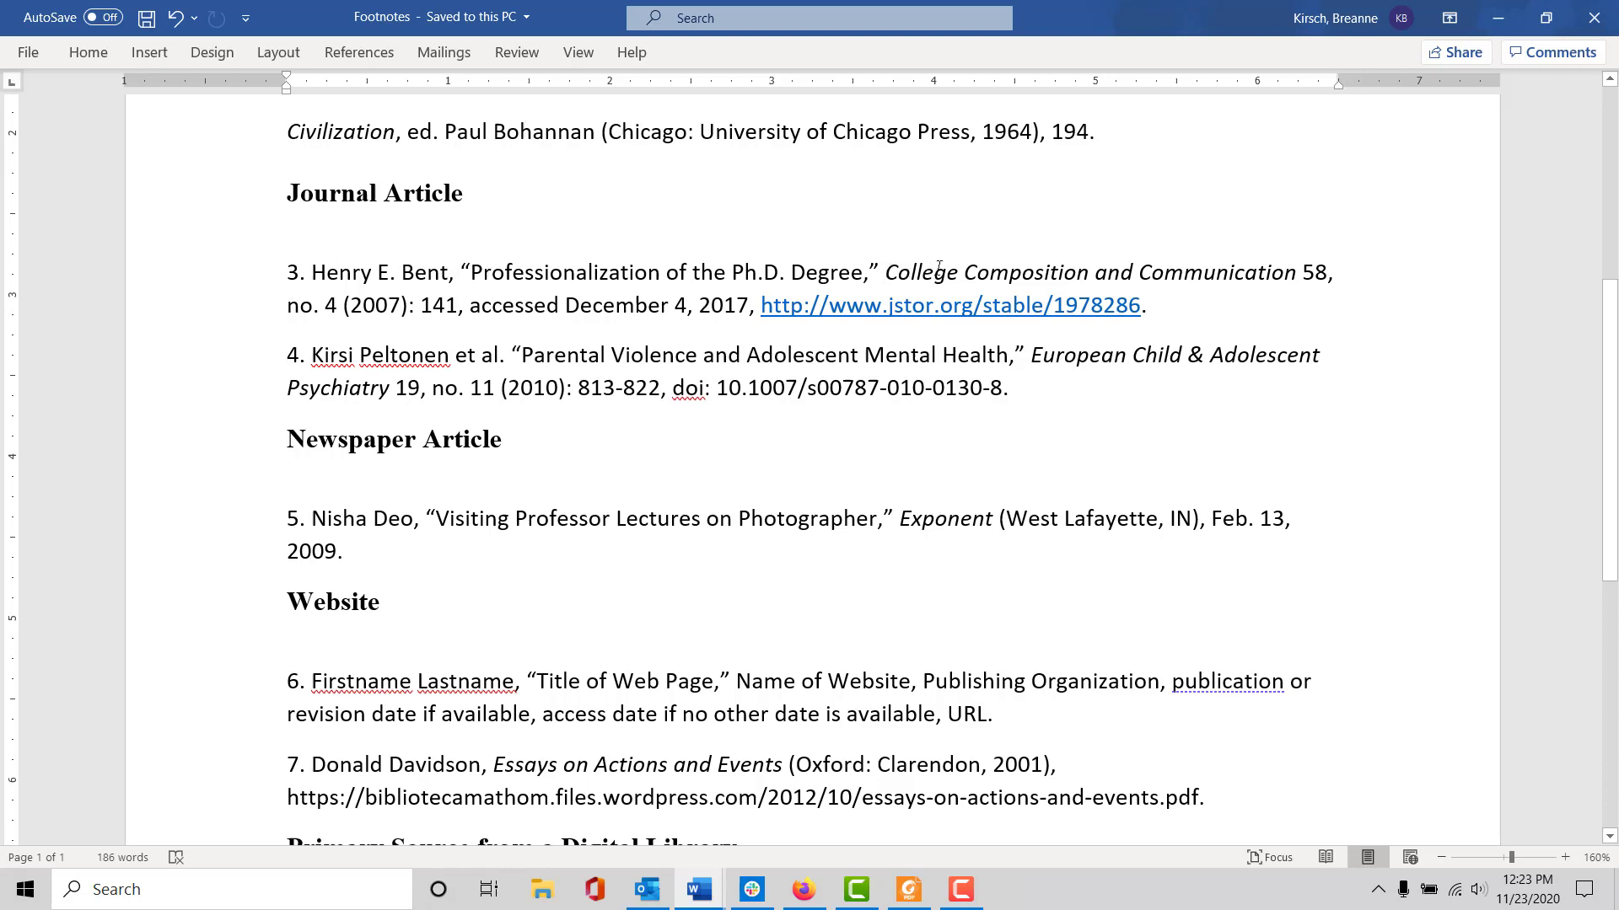
mouse_move(1083, 271)
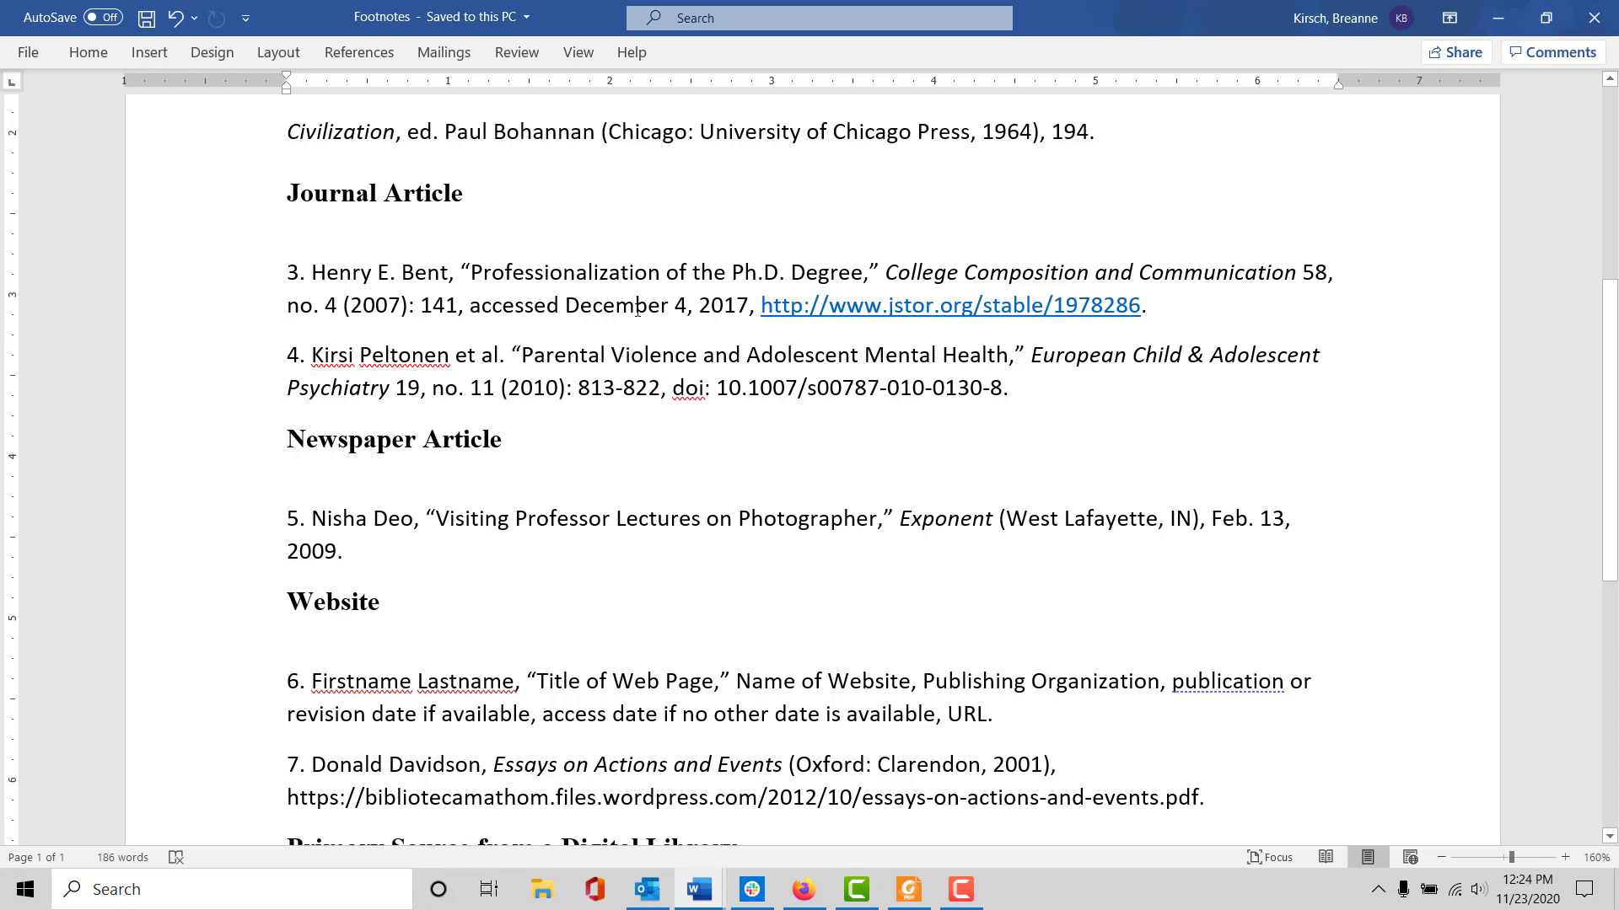
mouse_move(592, 311)
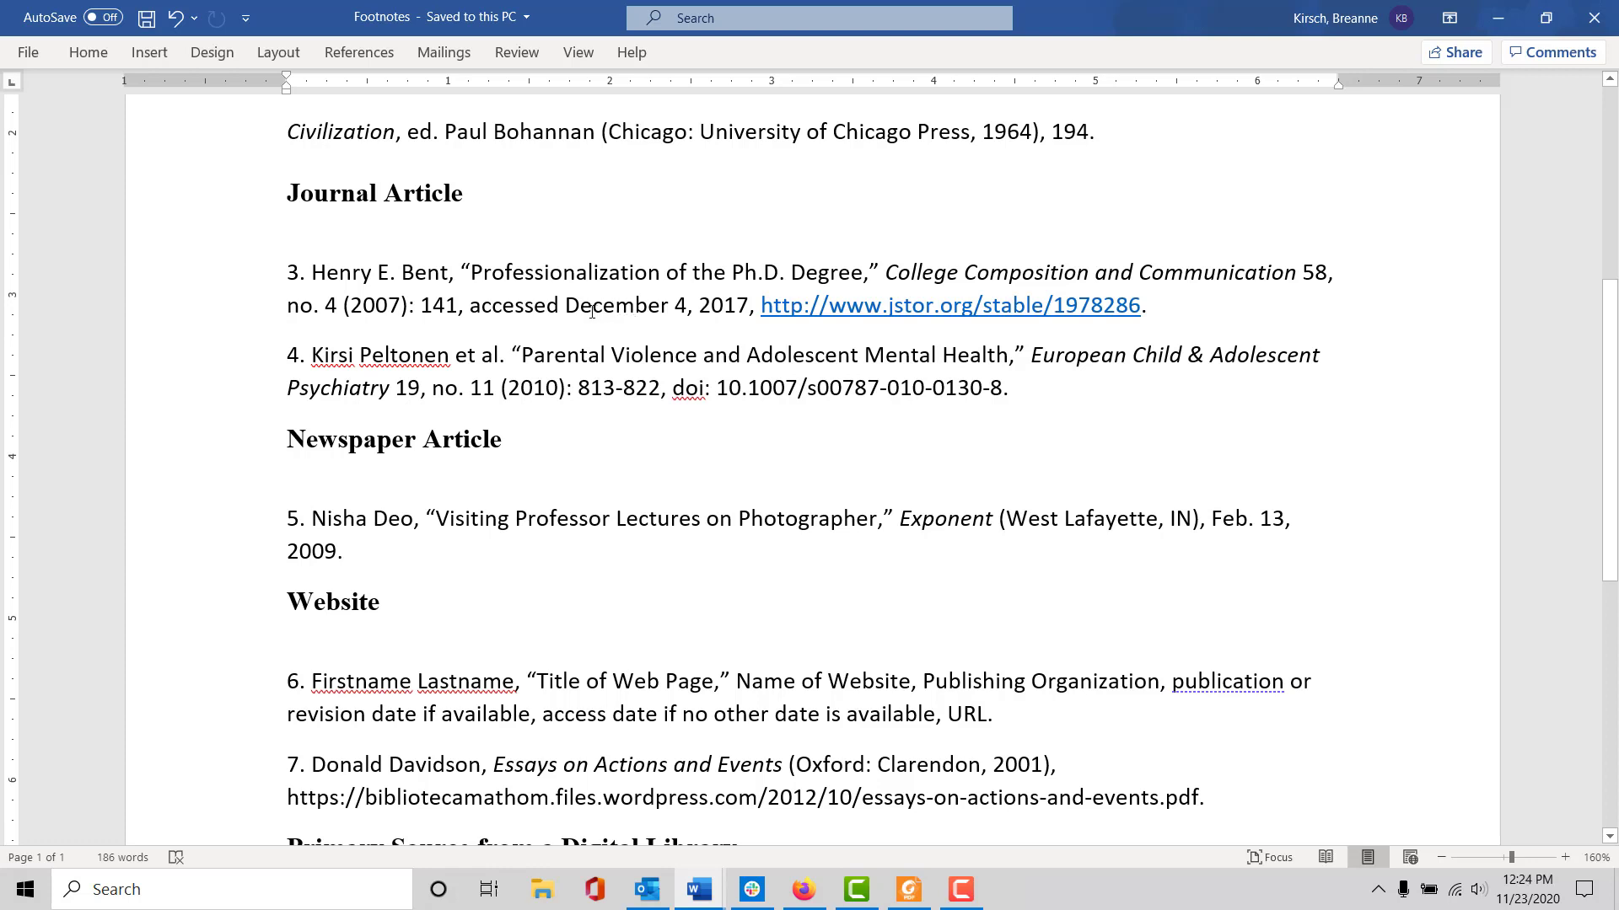
mouse_move(584, 323)
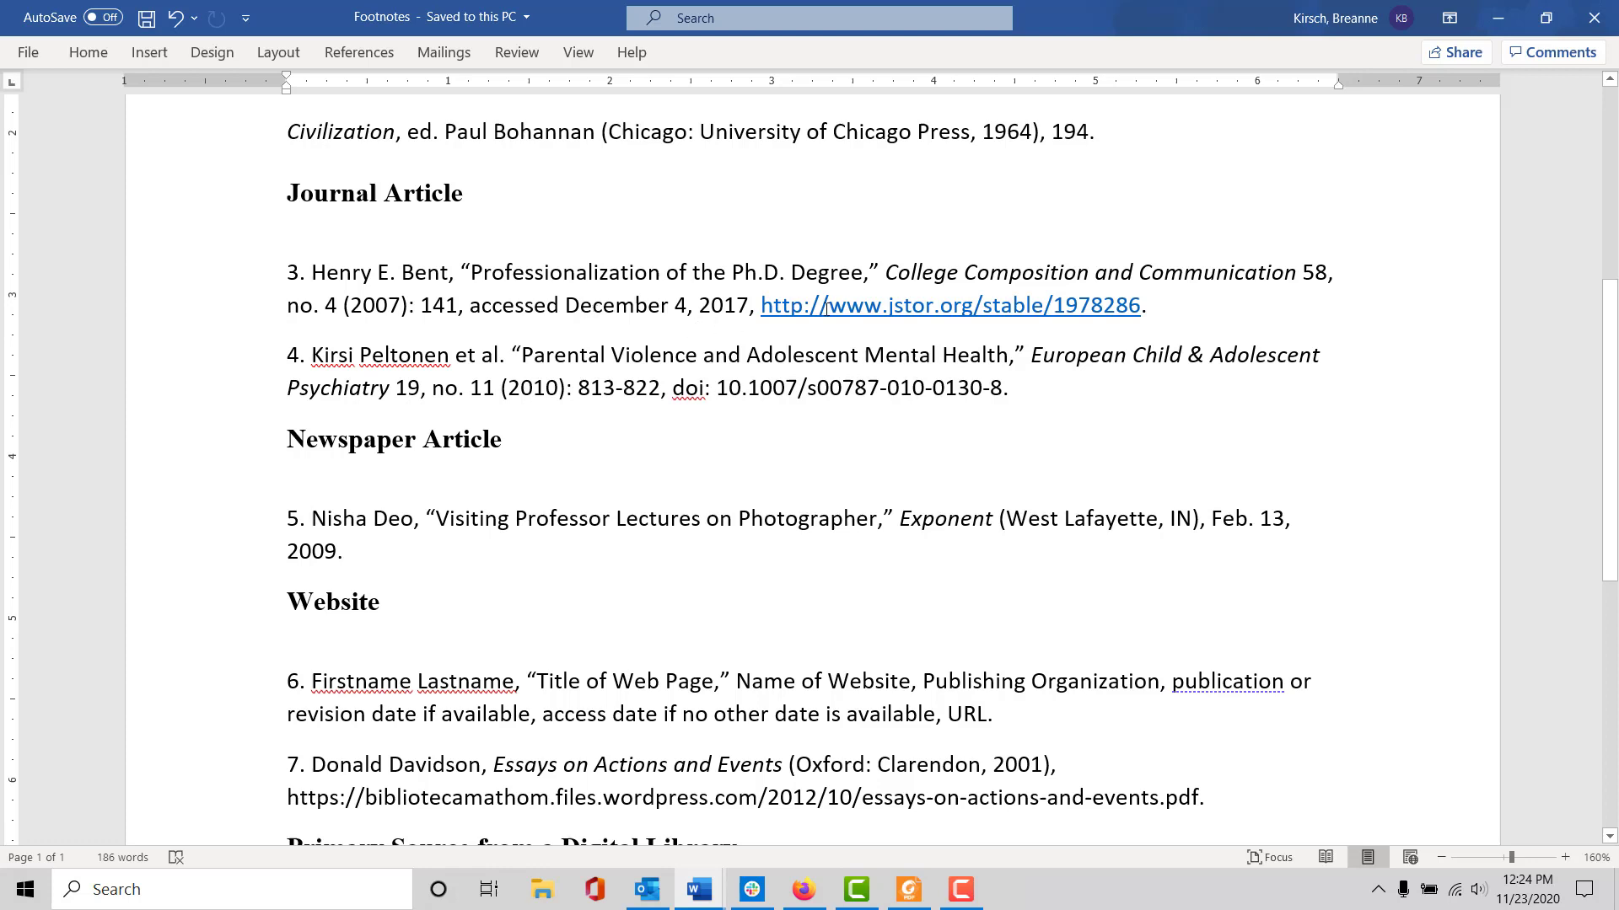
mouse_move(972, 364)
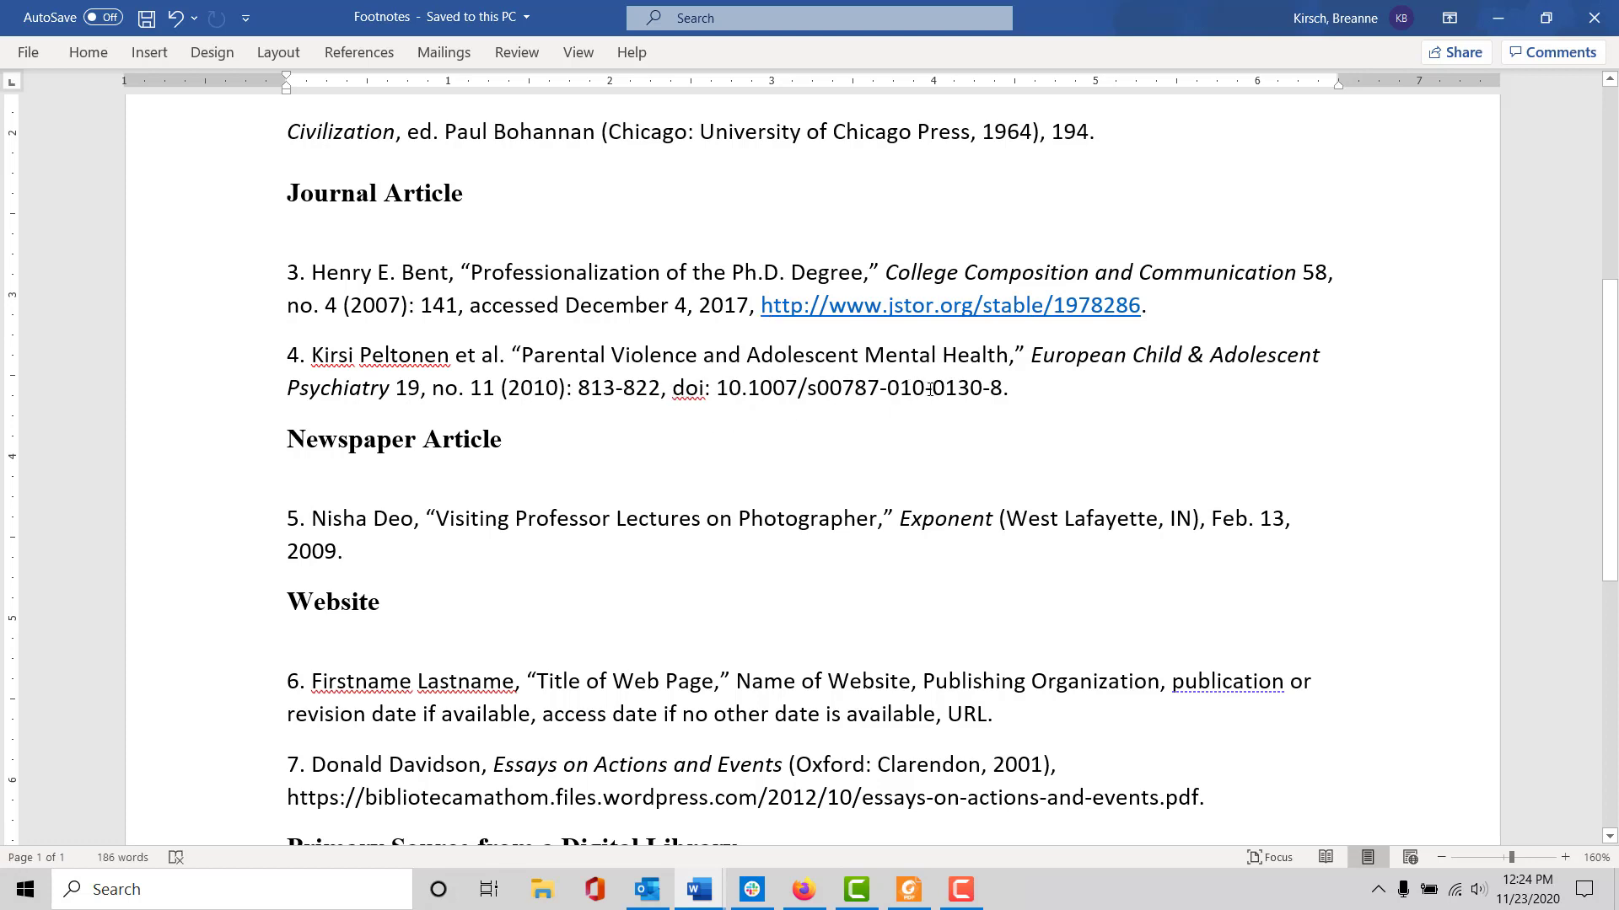
scroll("down", 3)
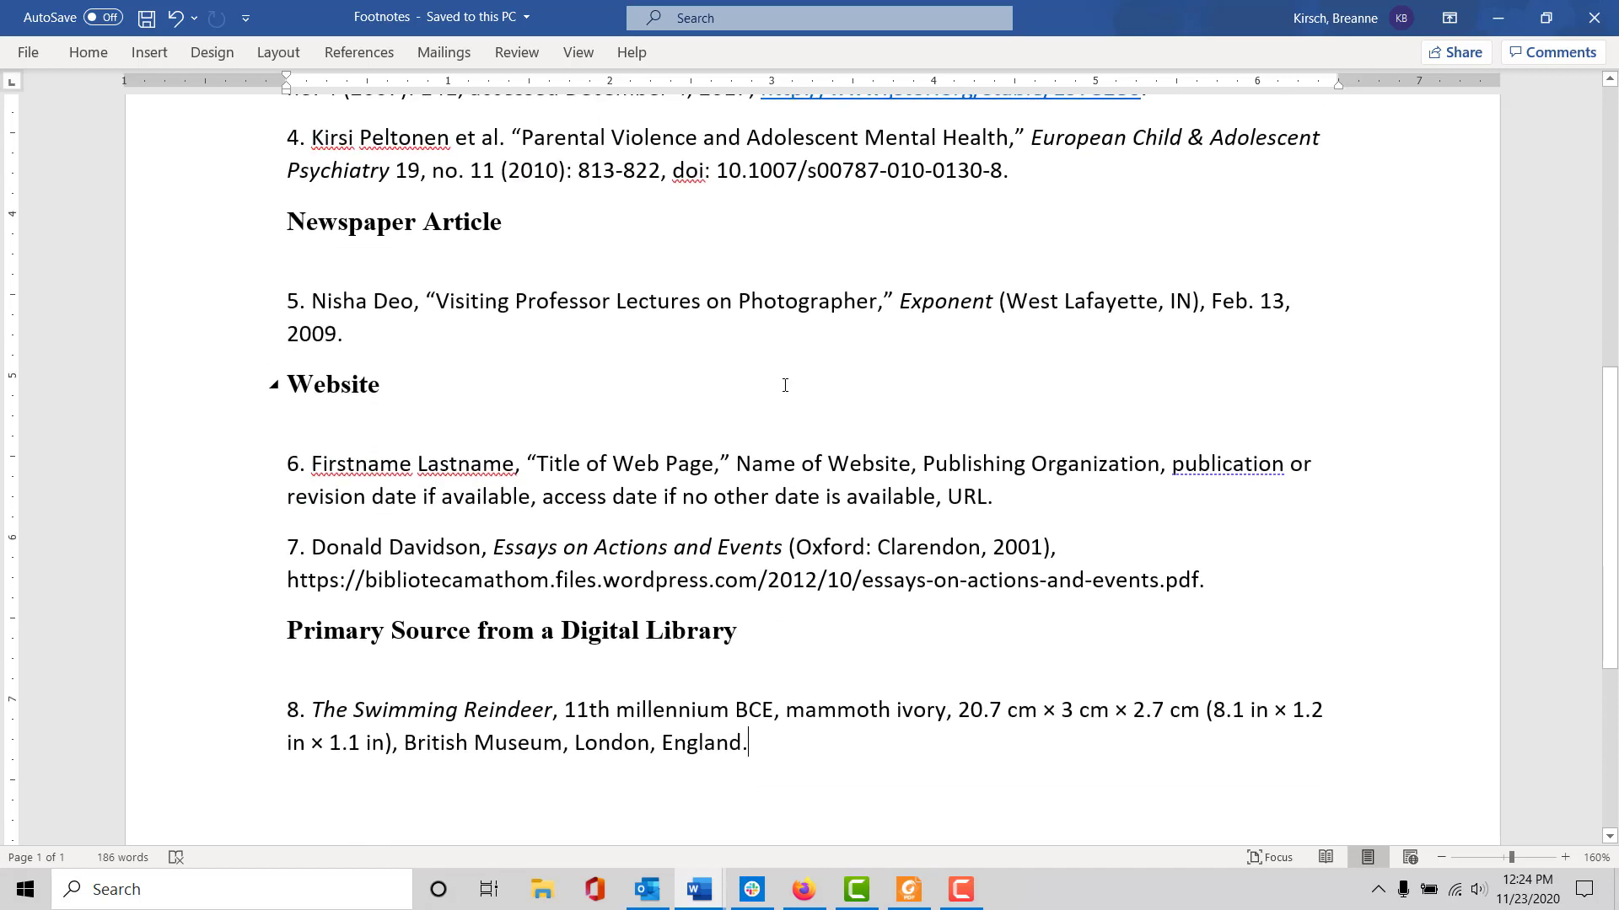
scroll("down", 3)
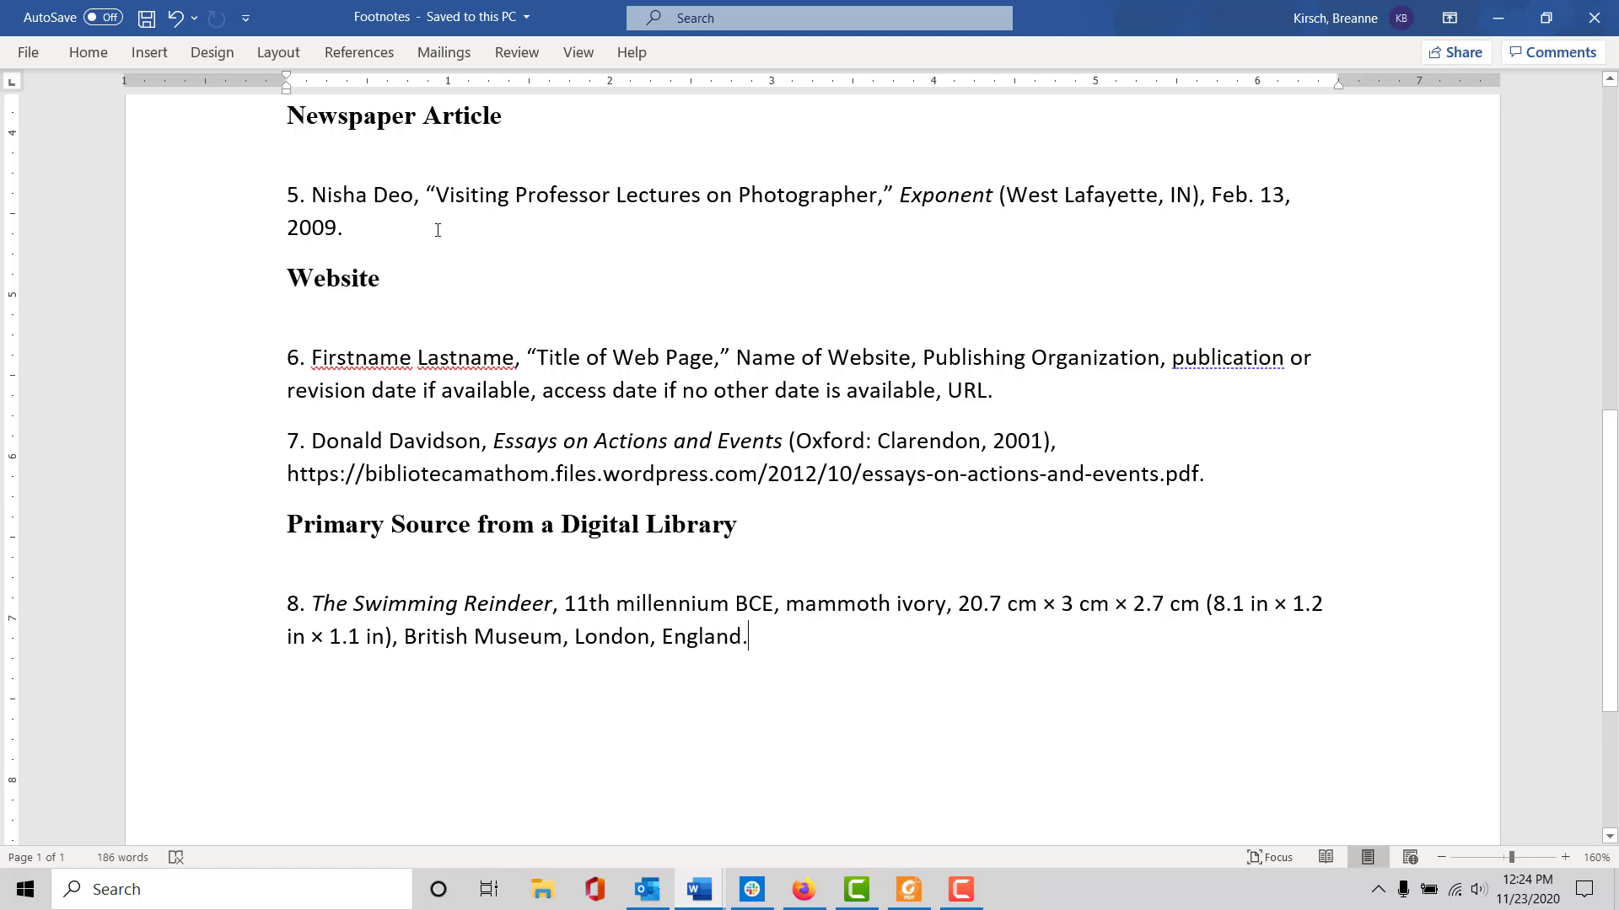
scroll("down", 3)
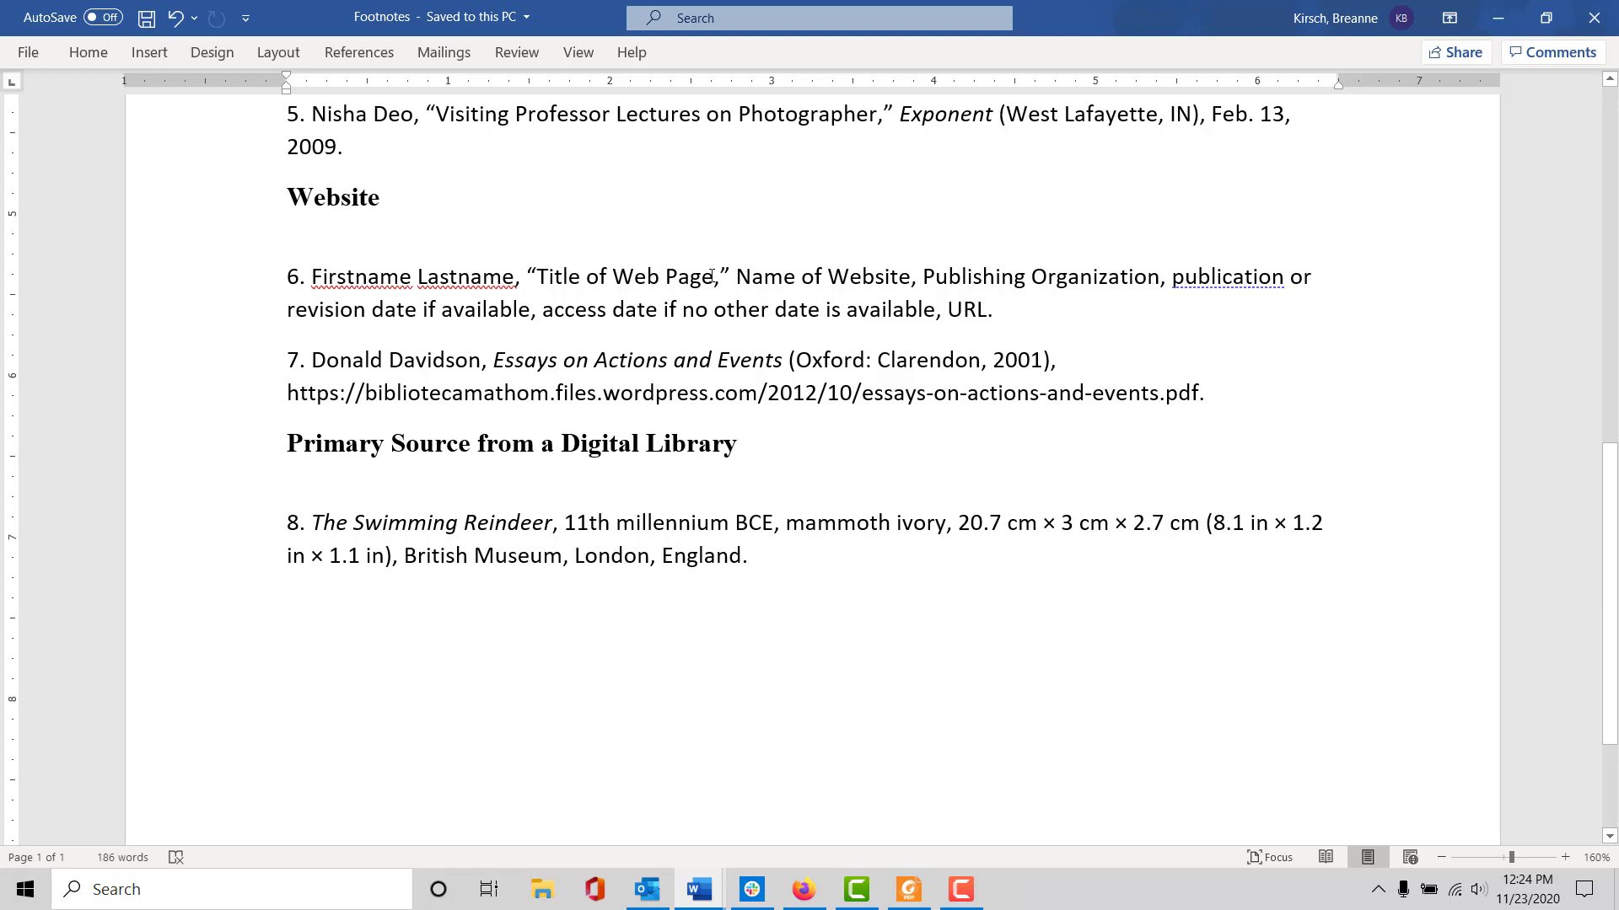
left_click(747, 555)
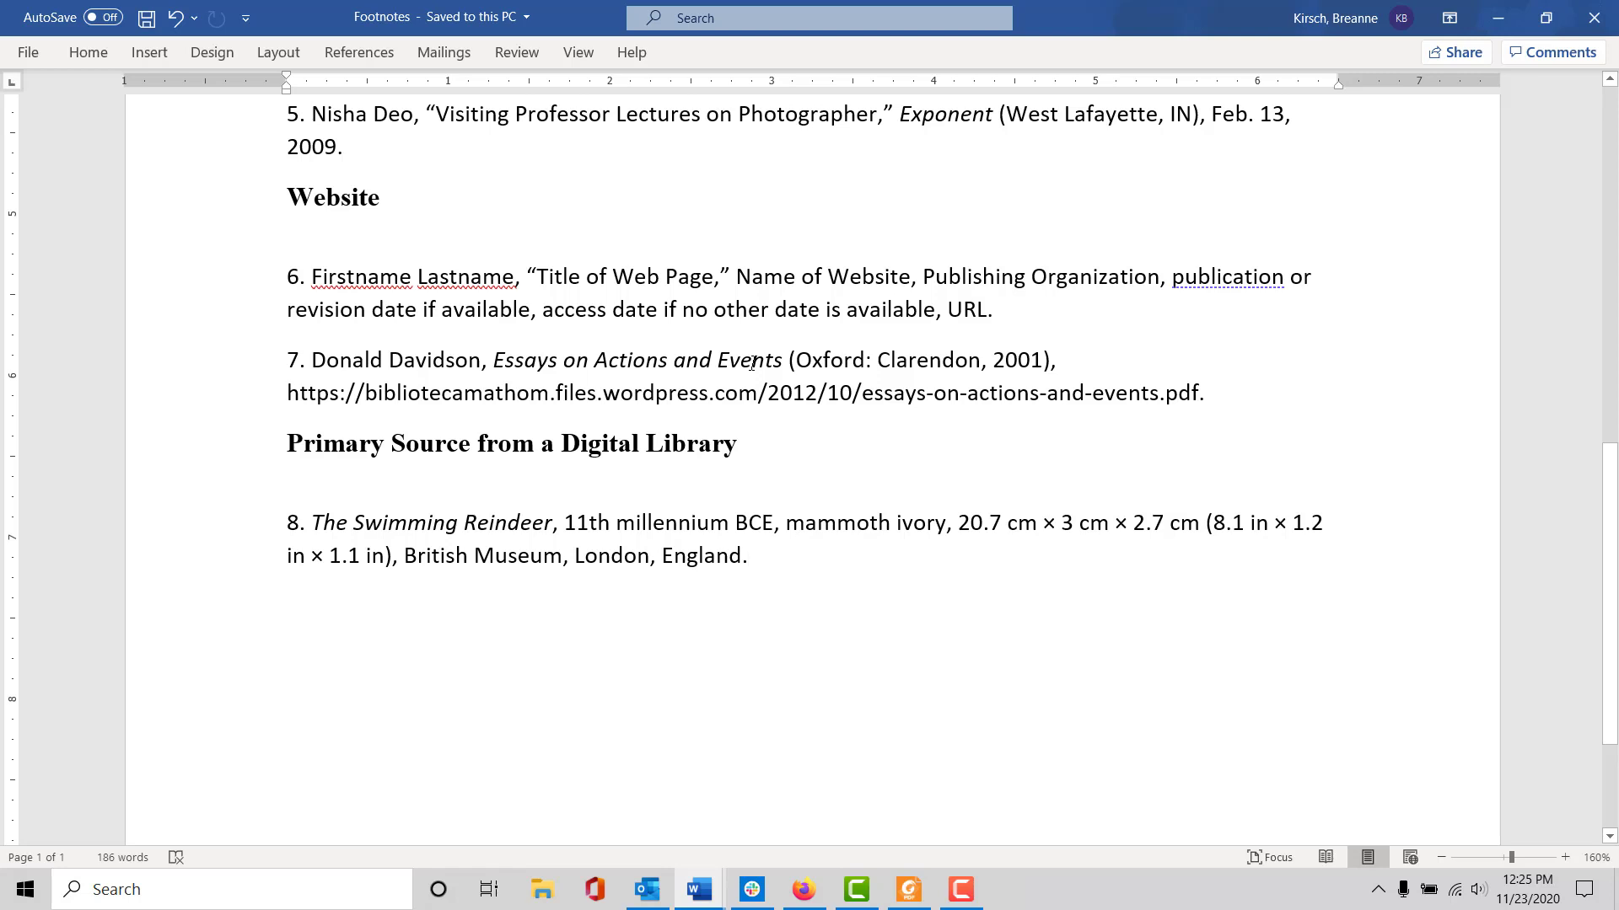
mouse_move(817, 359)
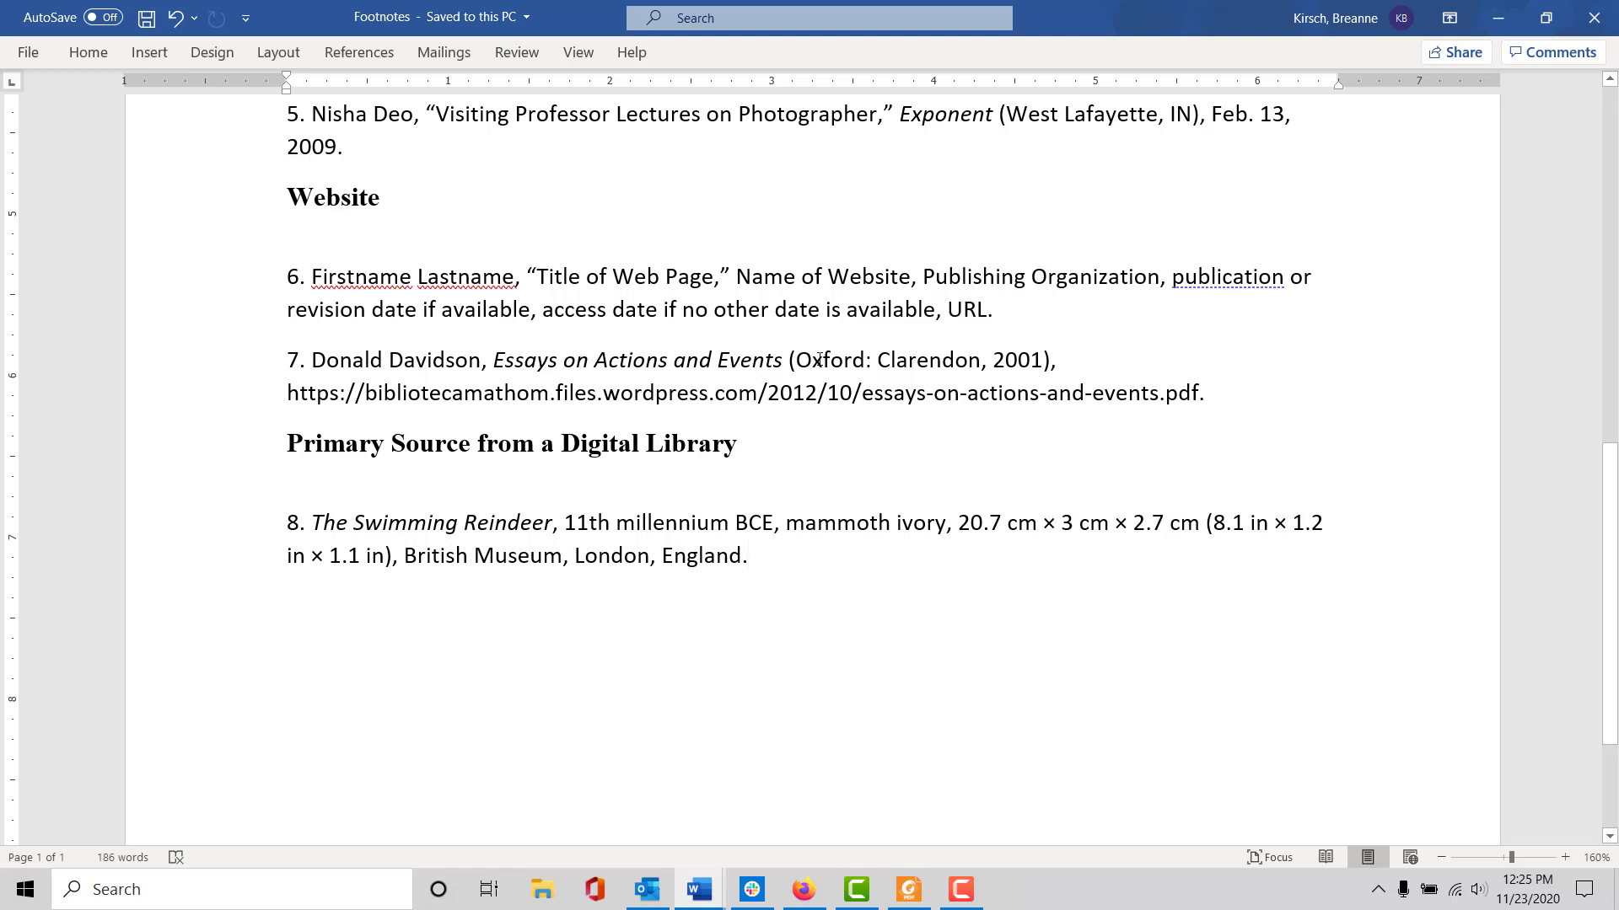
left_click(749, 556)
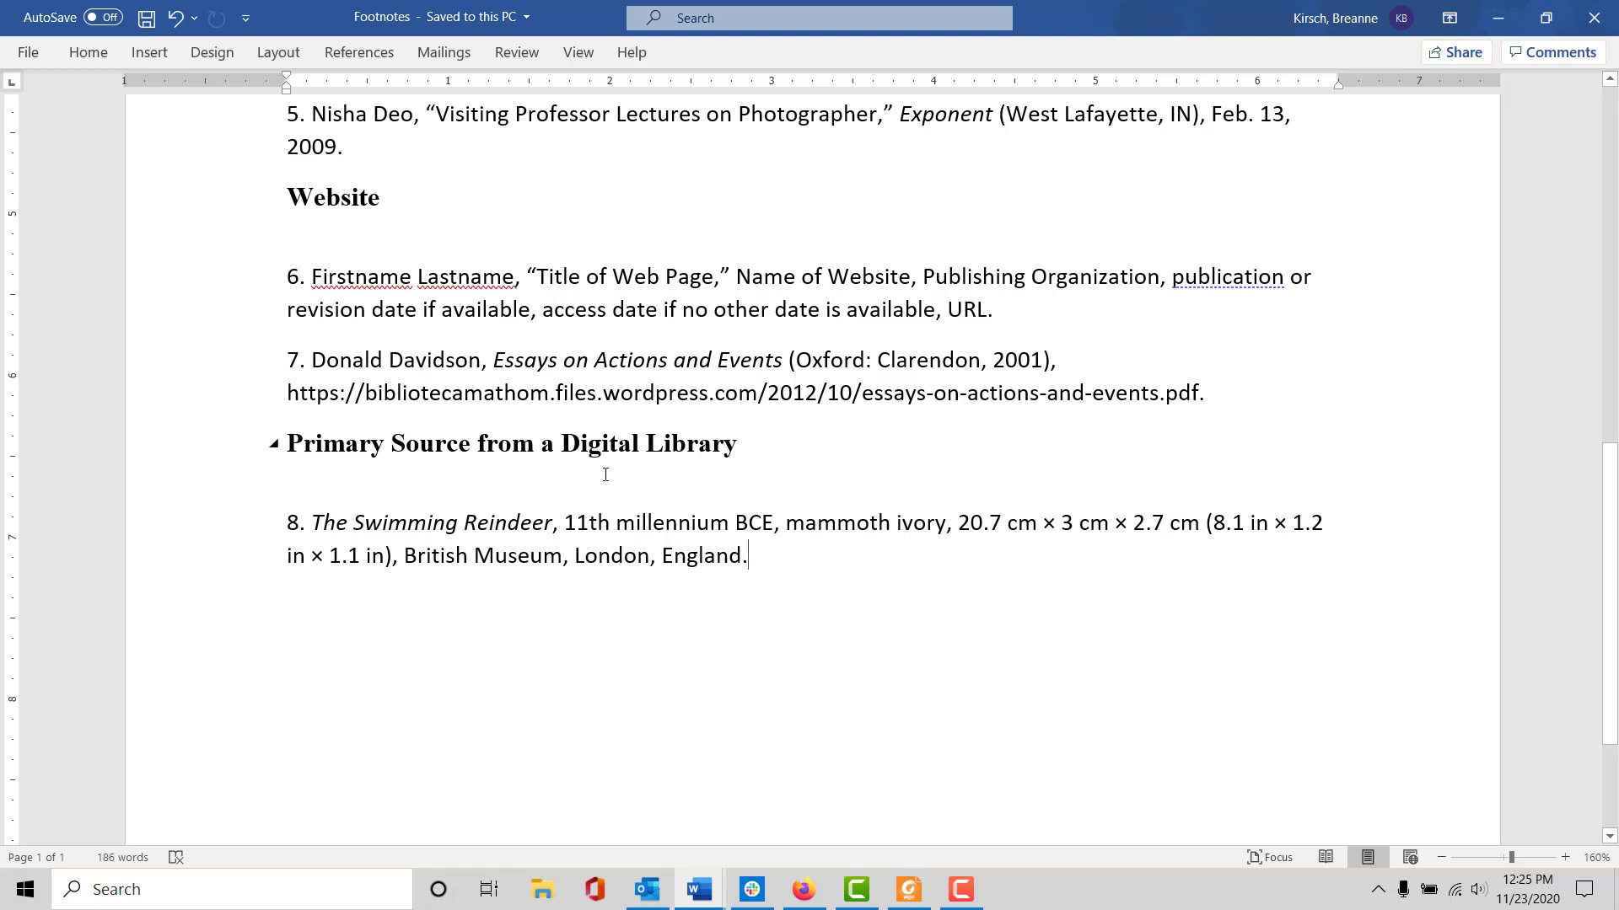
scroll("down", 3)
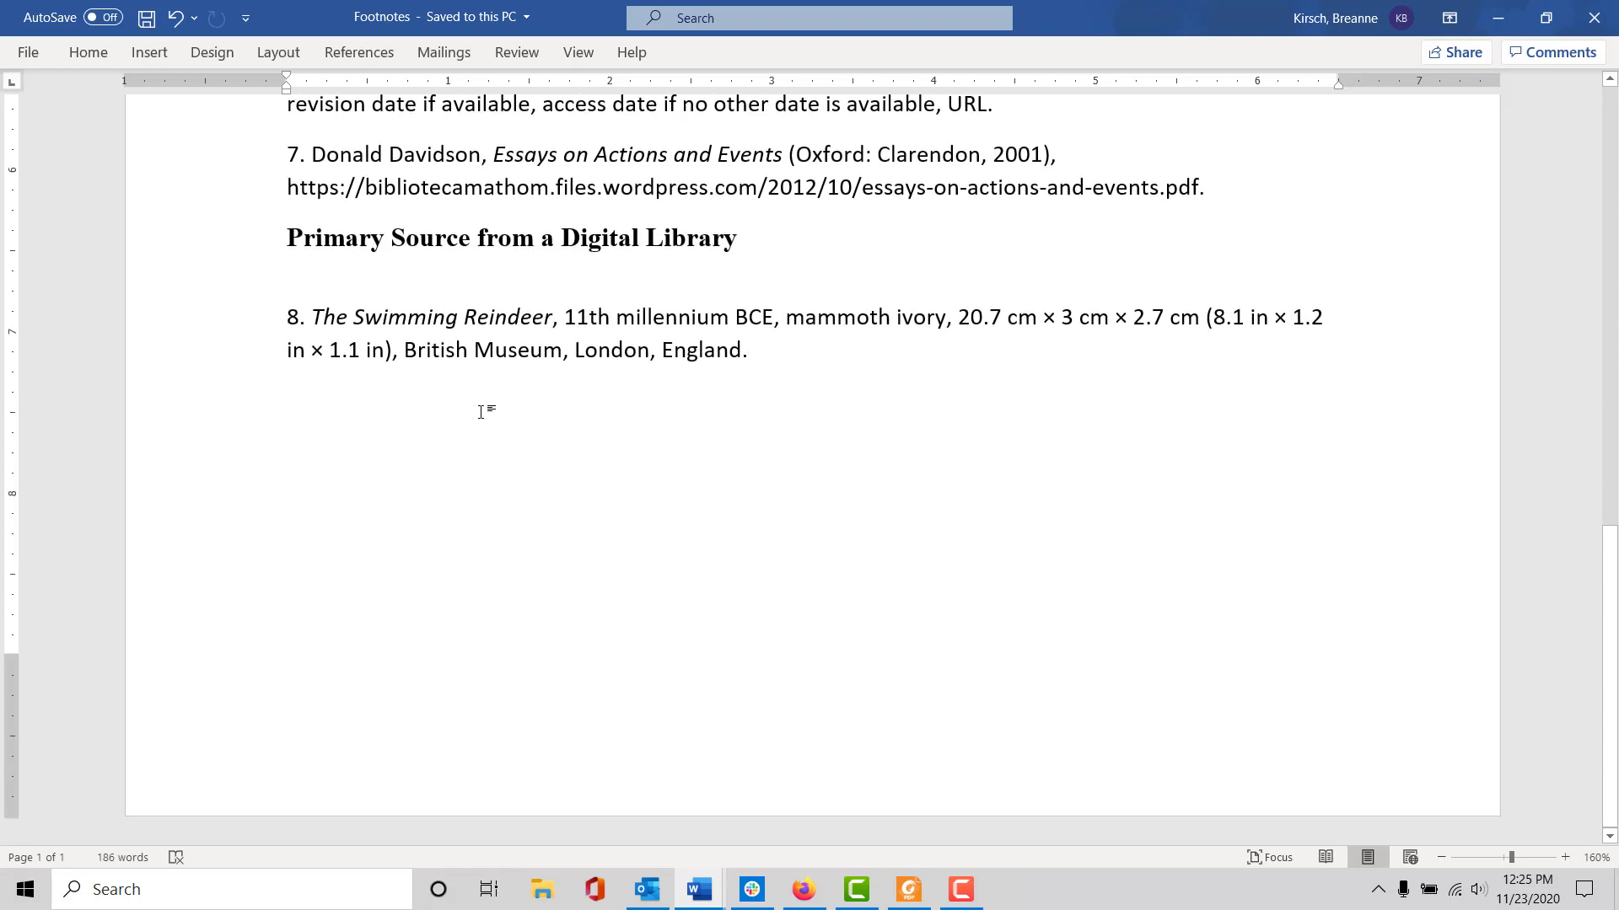
mouse_move(495, 428)
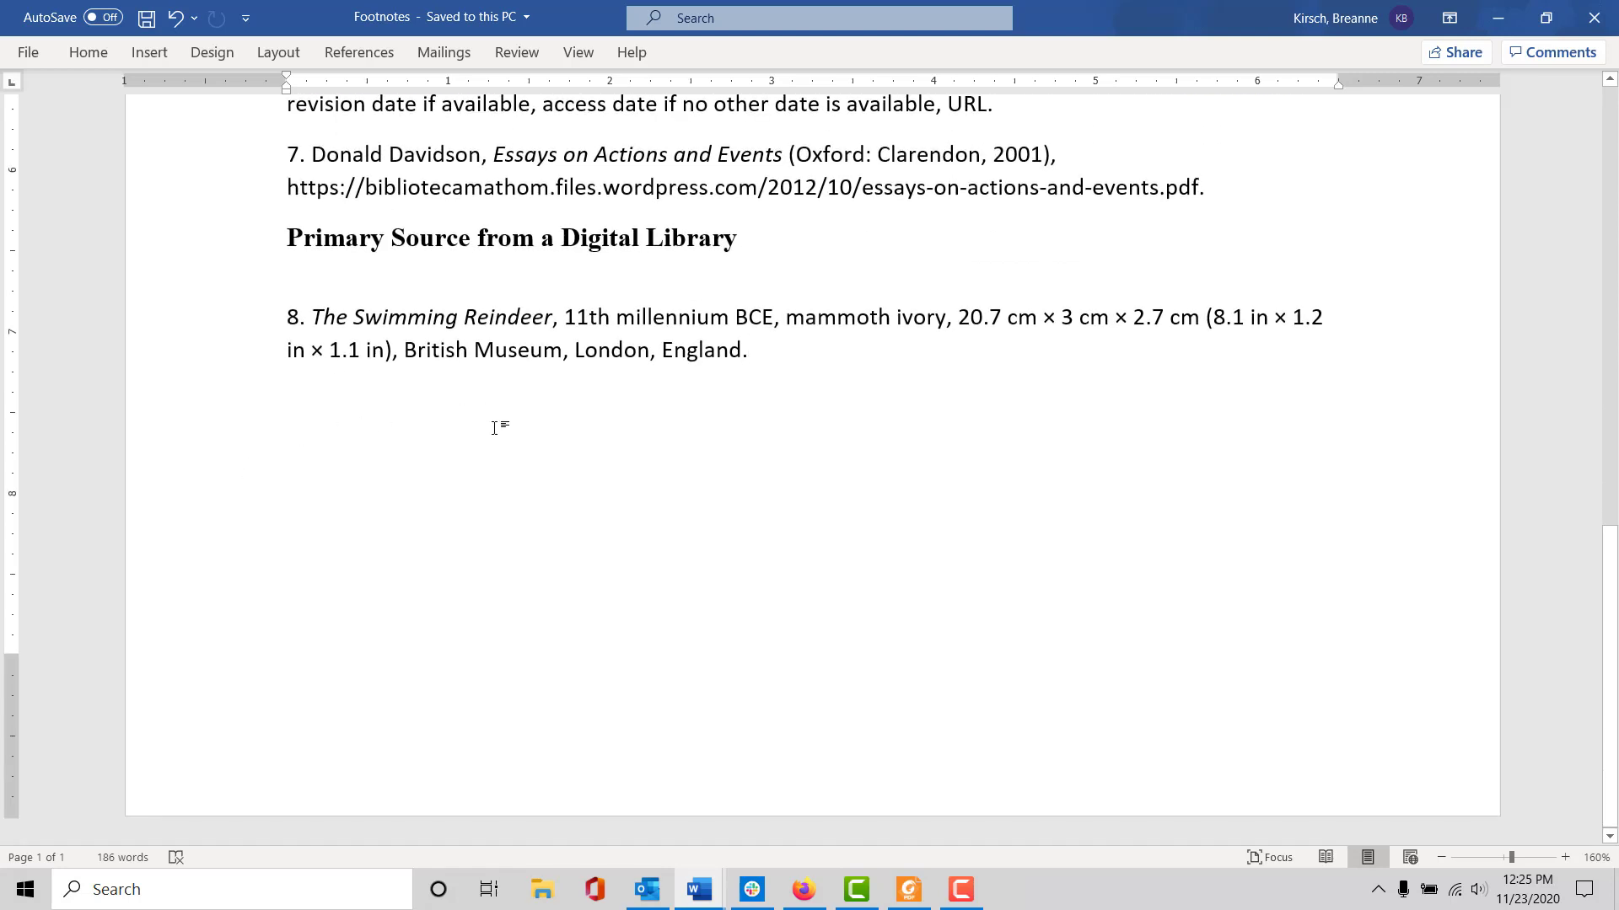
mouse_move(440, 431)
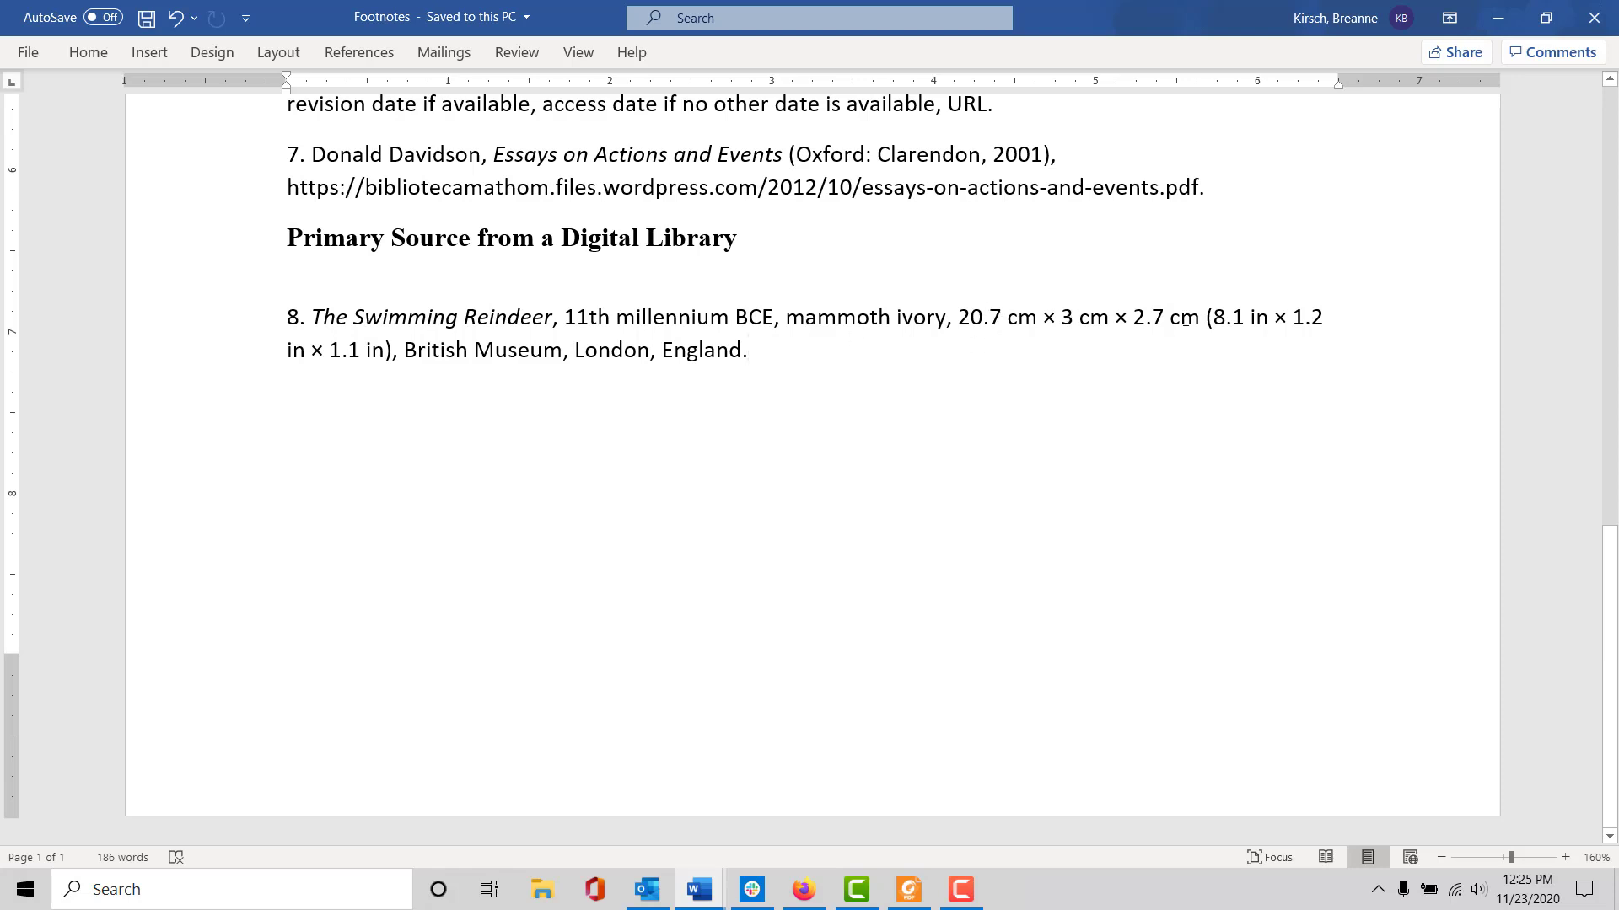
mouse_move(463, 398)
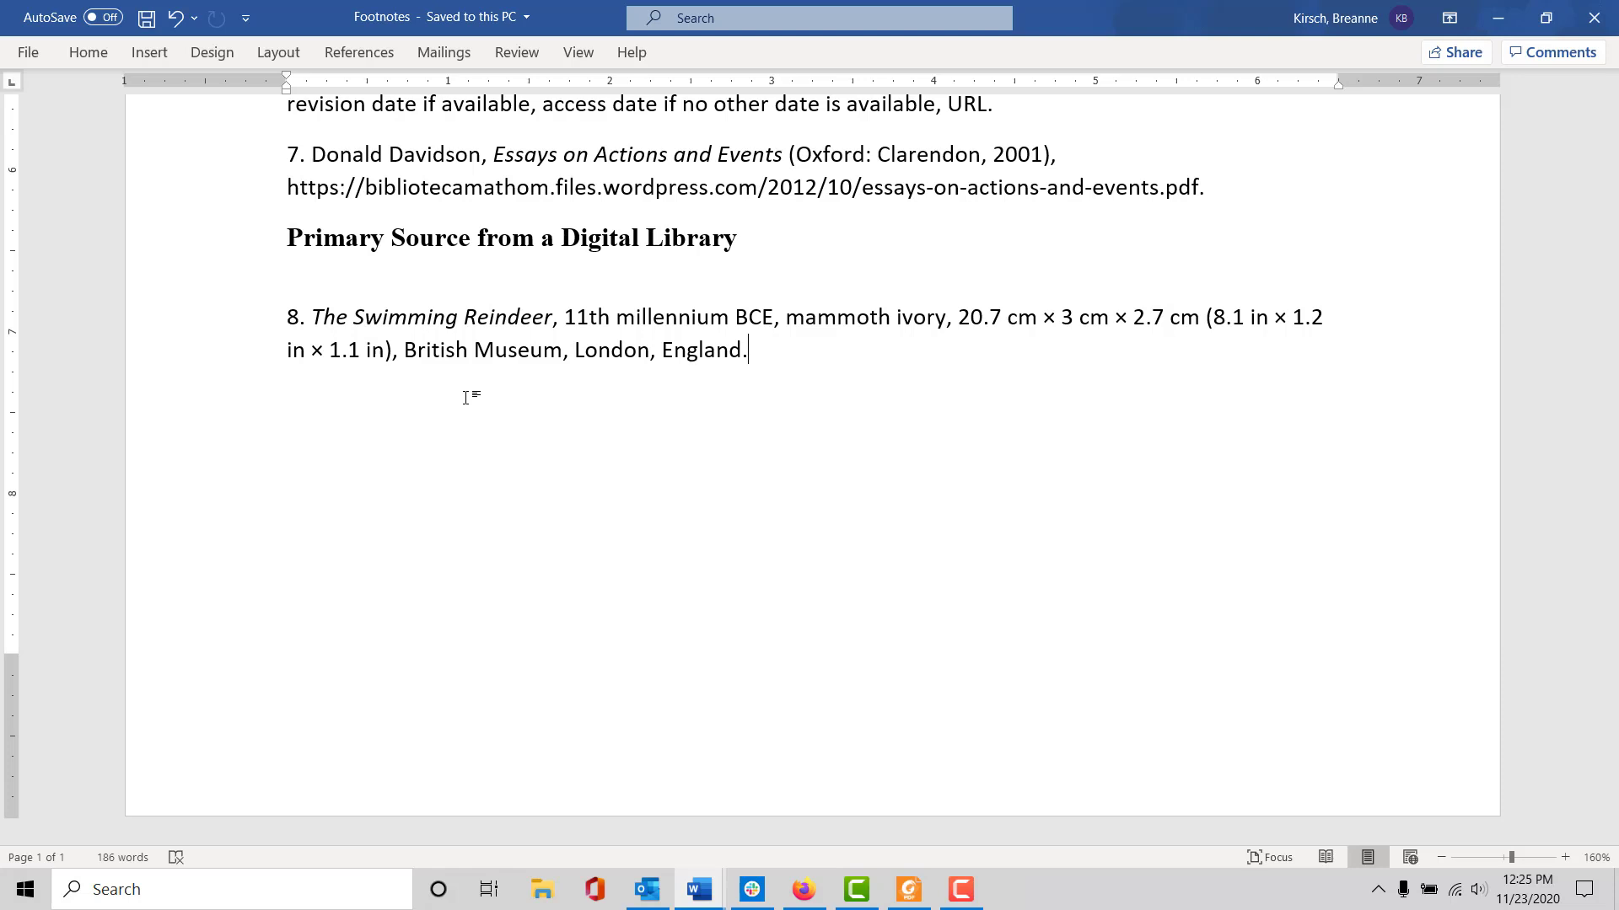
mouse_move(430, 373)
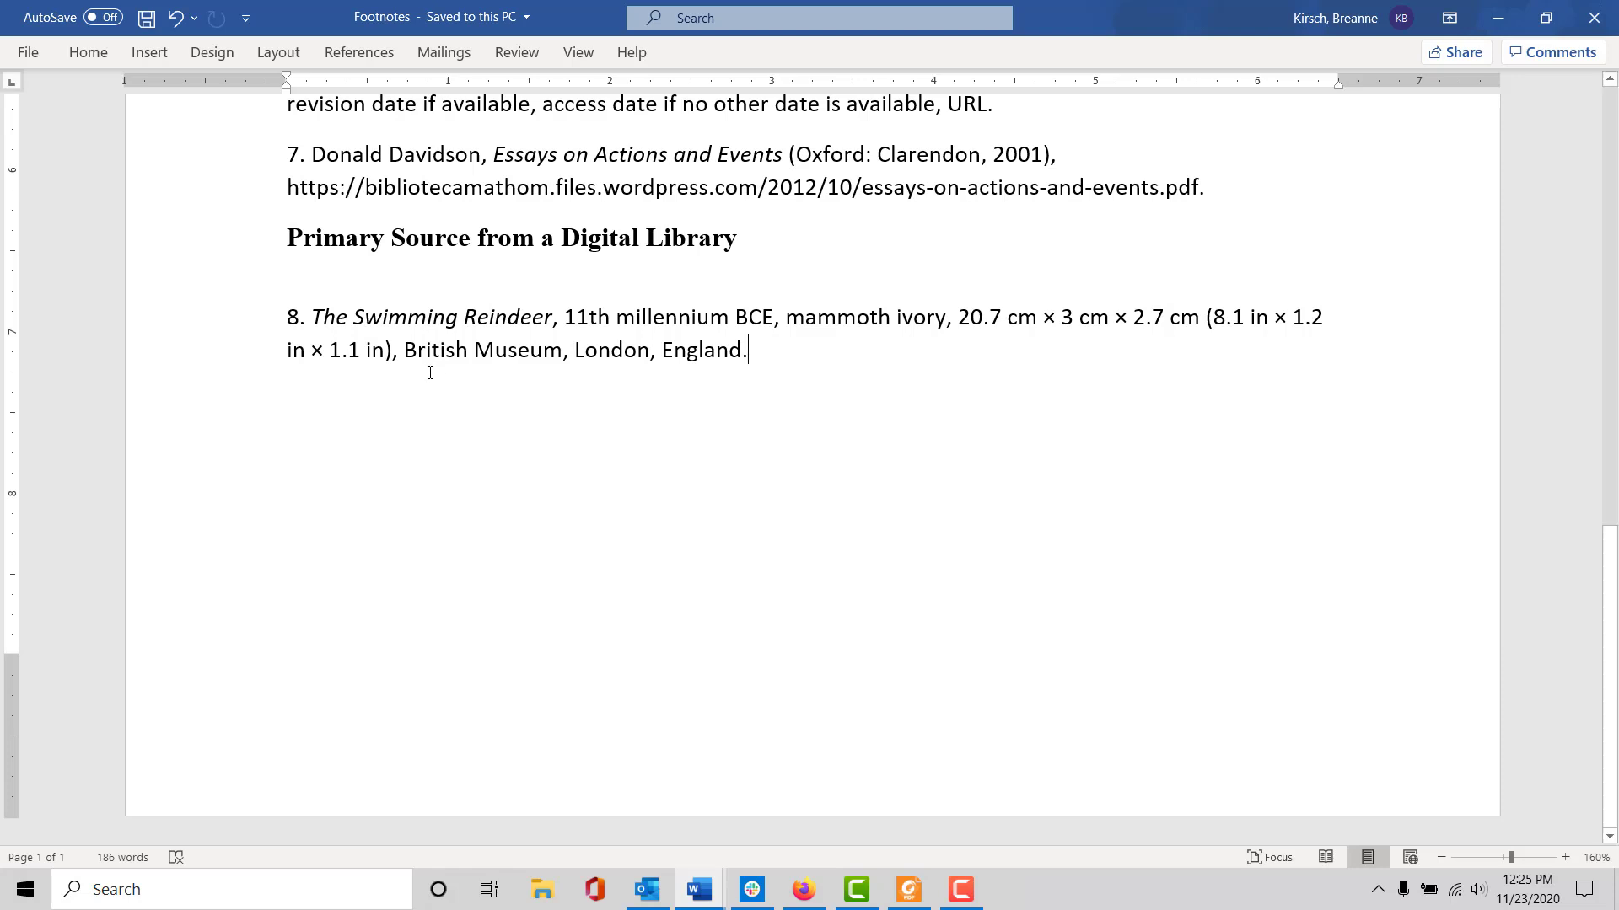
mouse_move(505, 369)
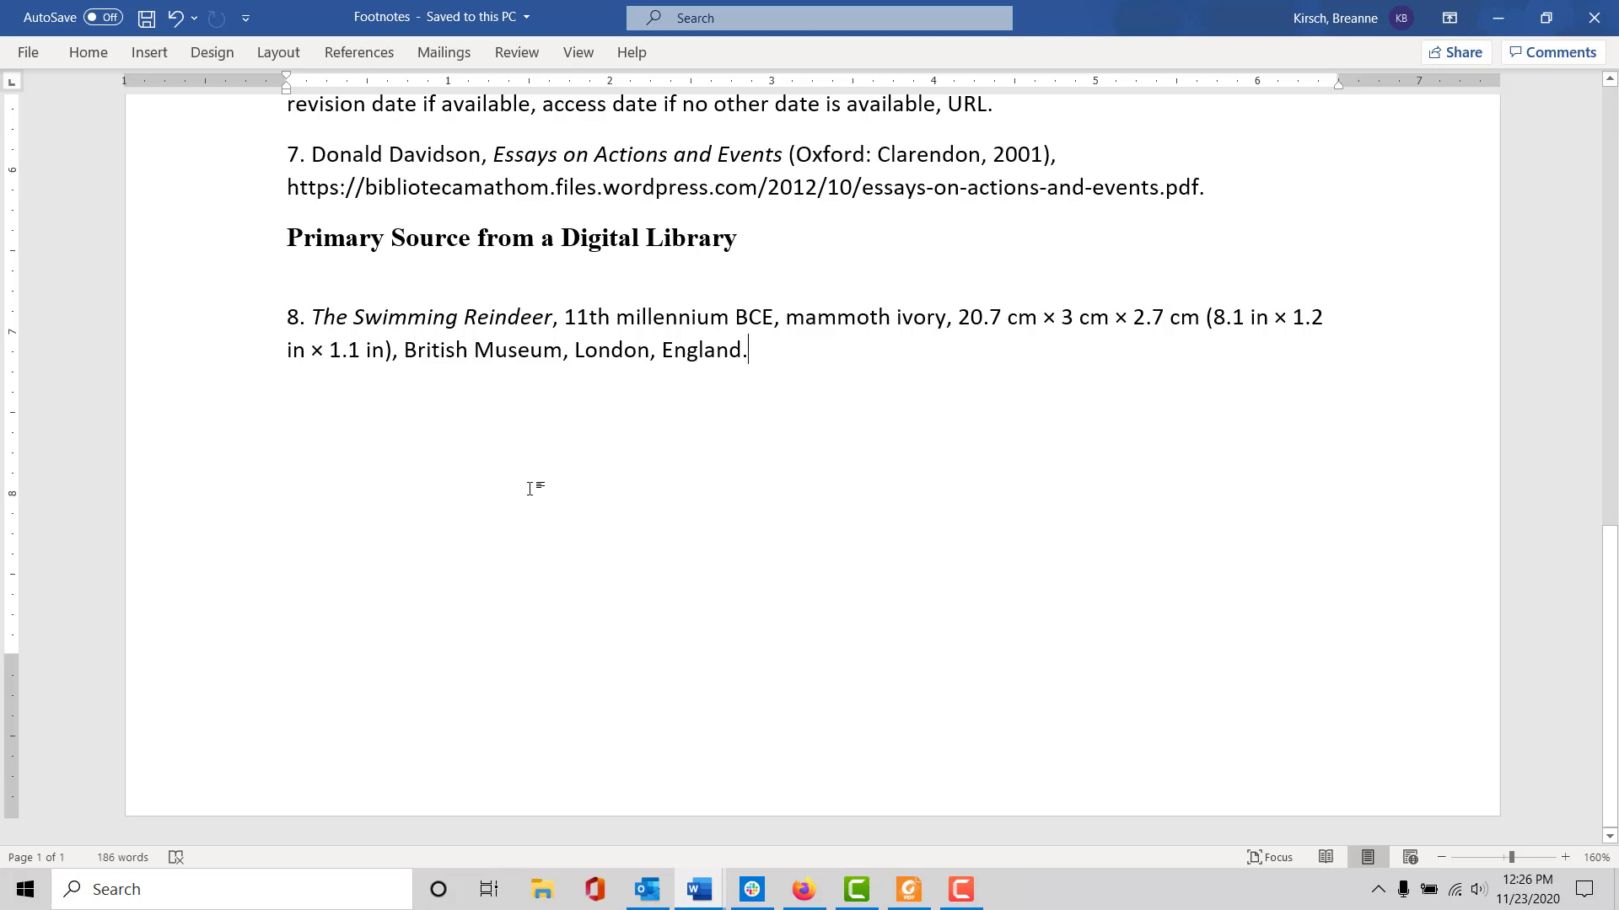
mouse_move(484, 522)
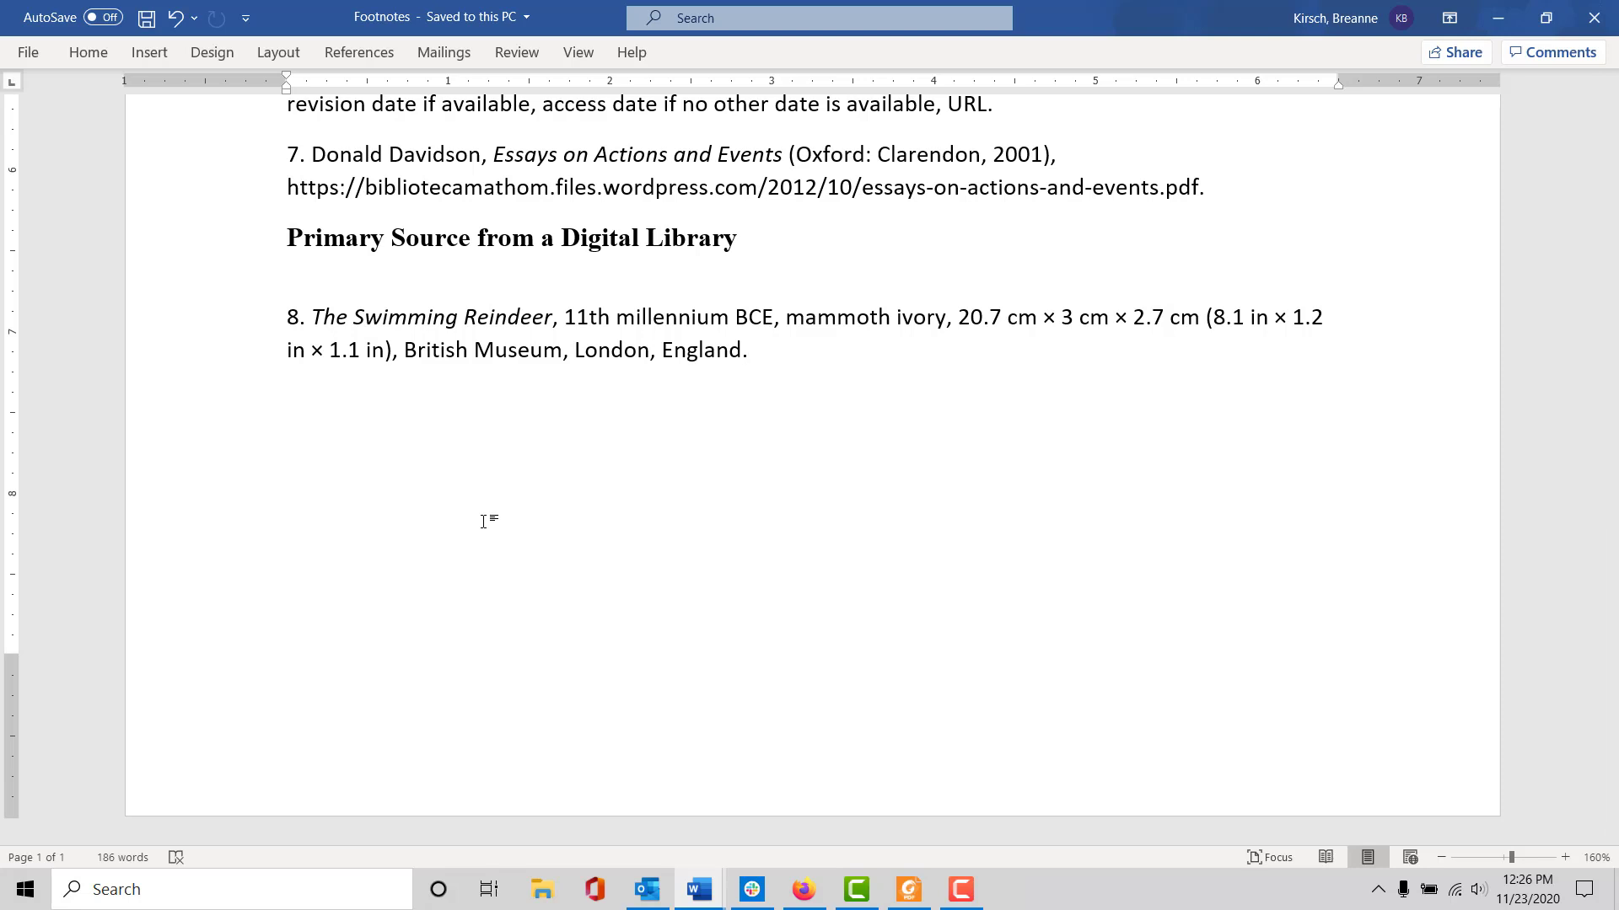
mouse_move(972, 486)
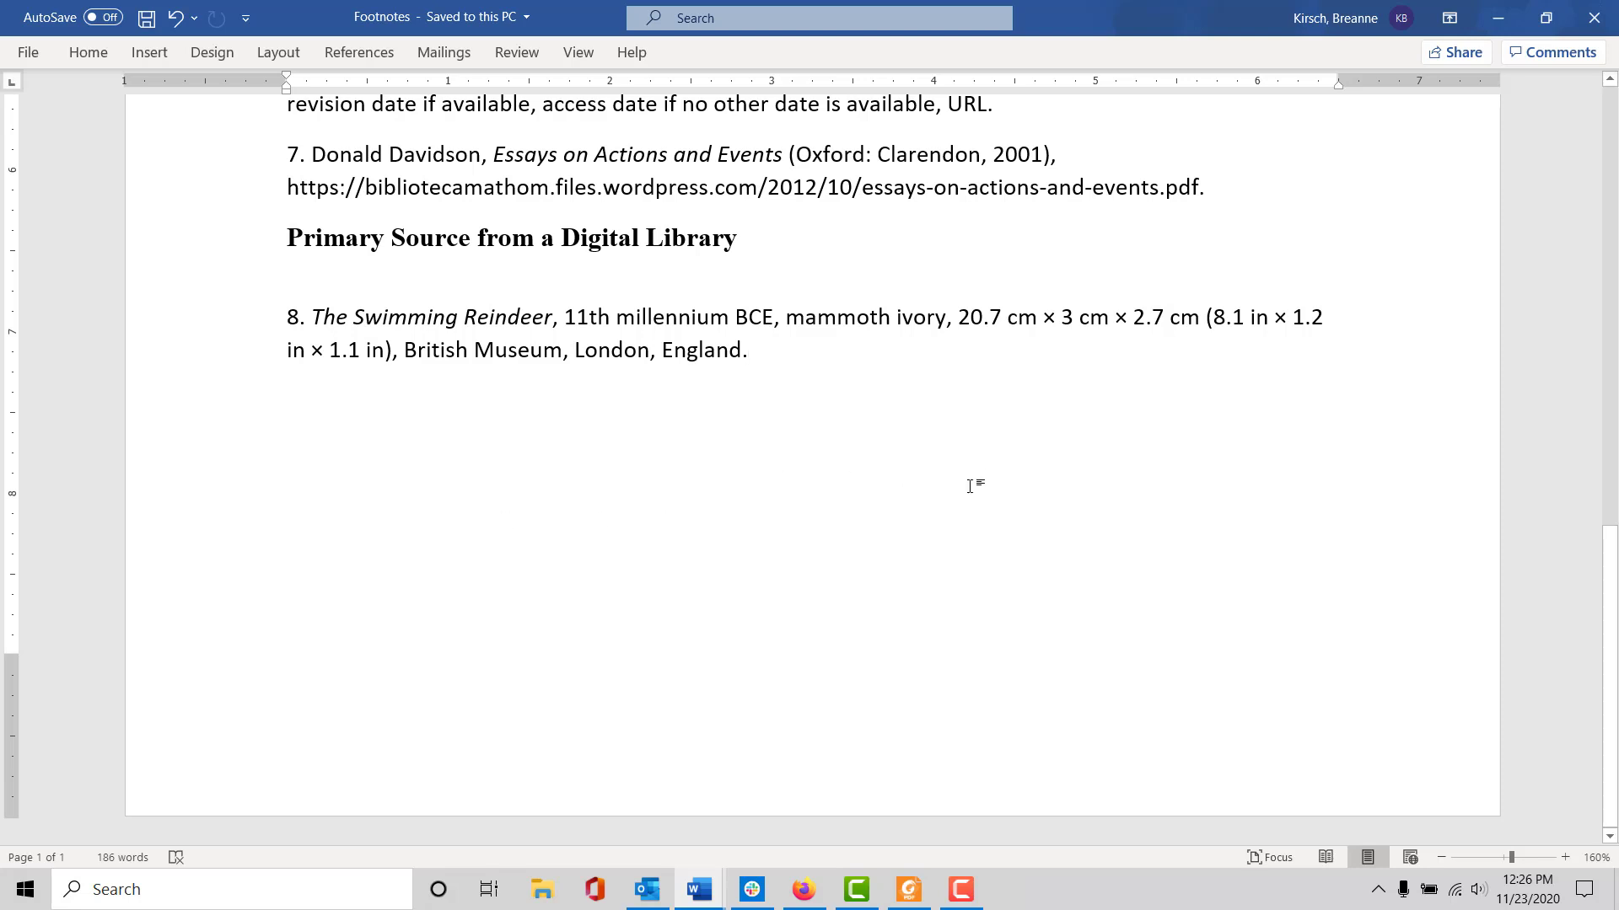